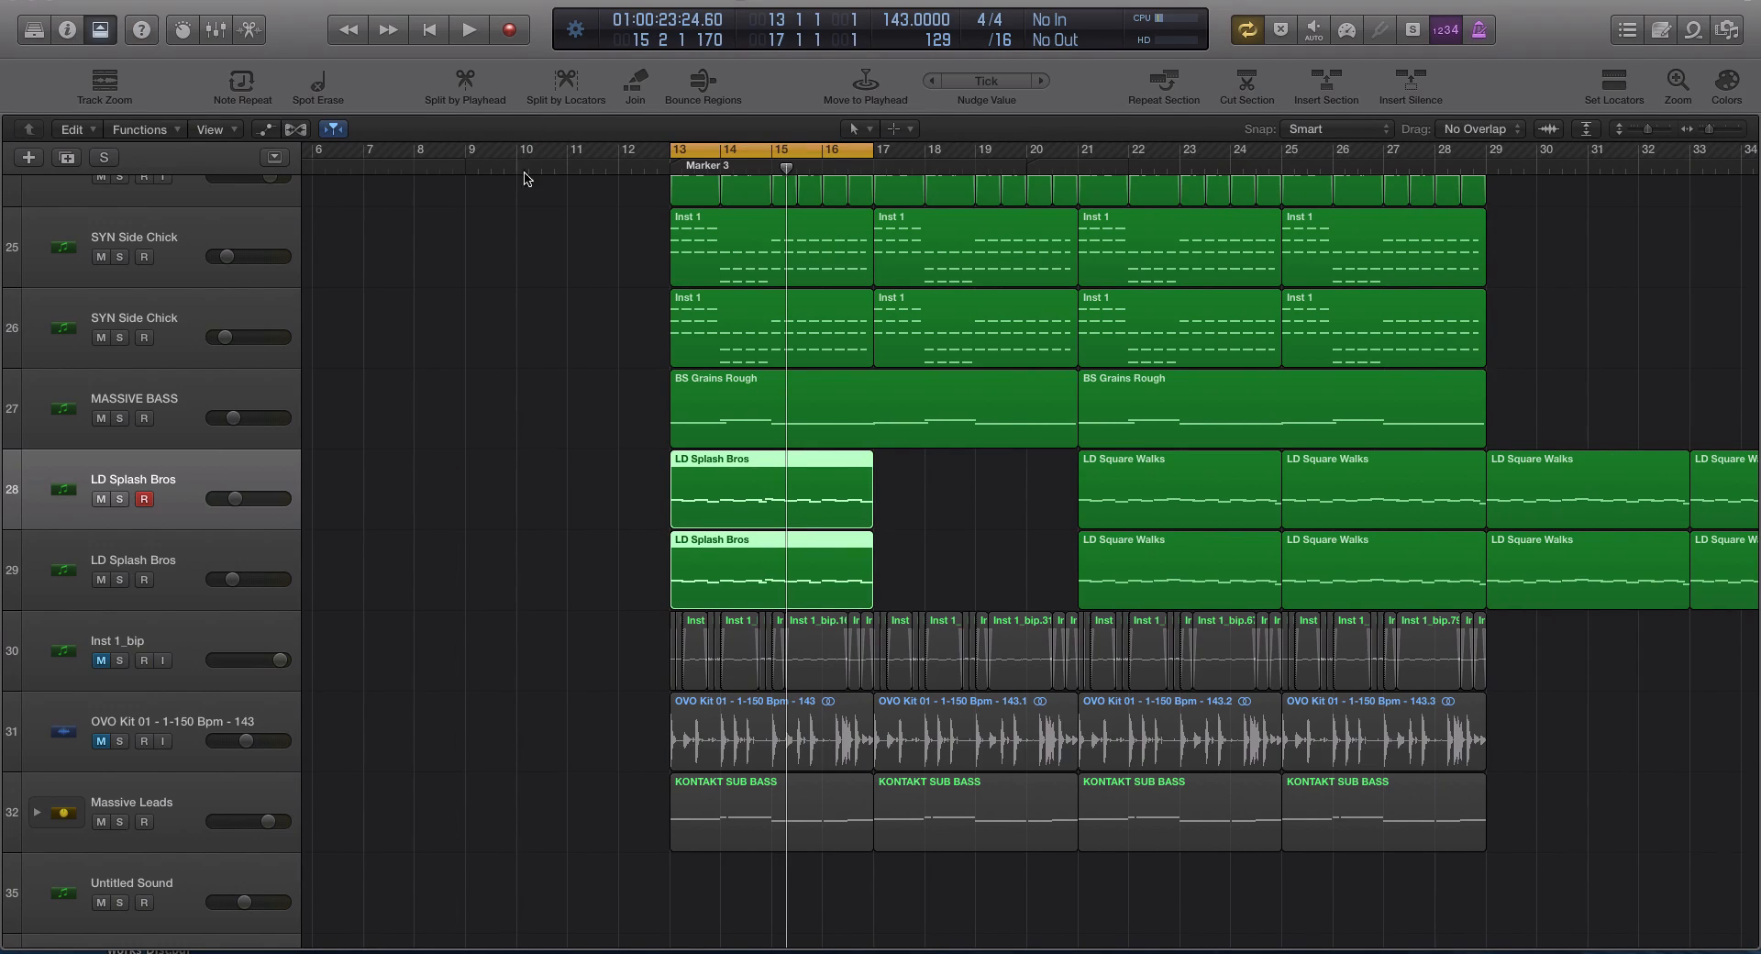
mouse_move(72, 54)
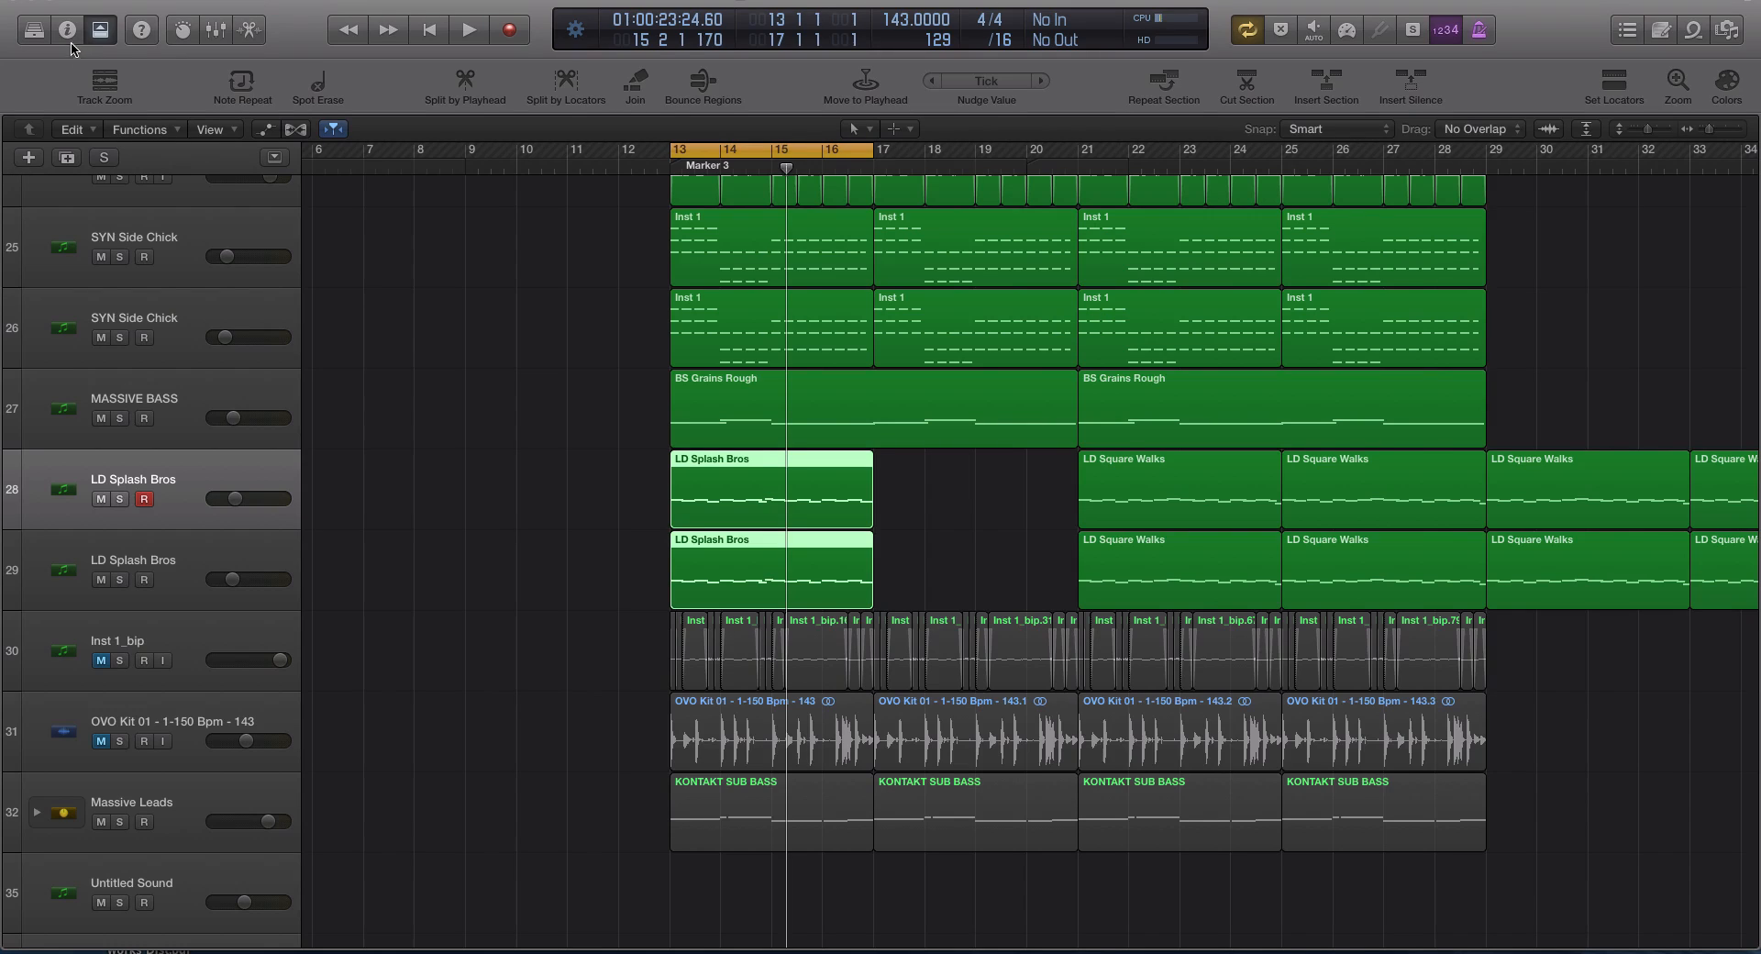
mouse_move(84, 292)
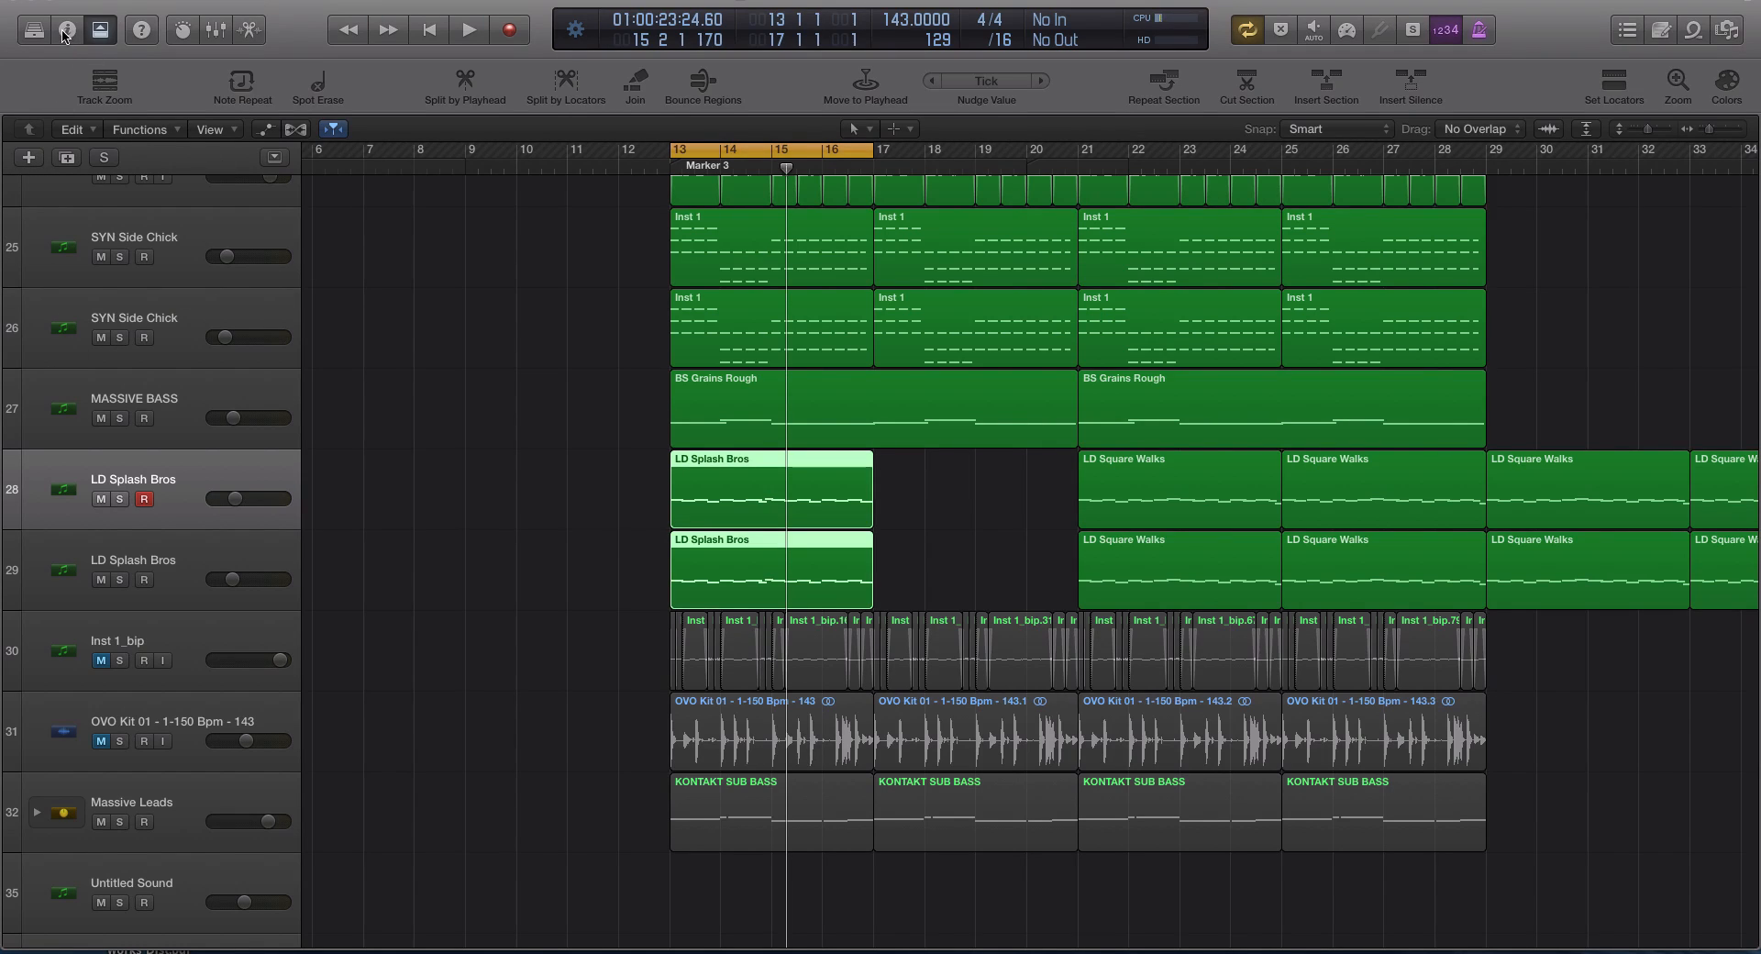
Step: Show the Region Inspector with Region and More expanded, and set Quantize to off
left_click(60, 28)
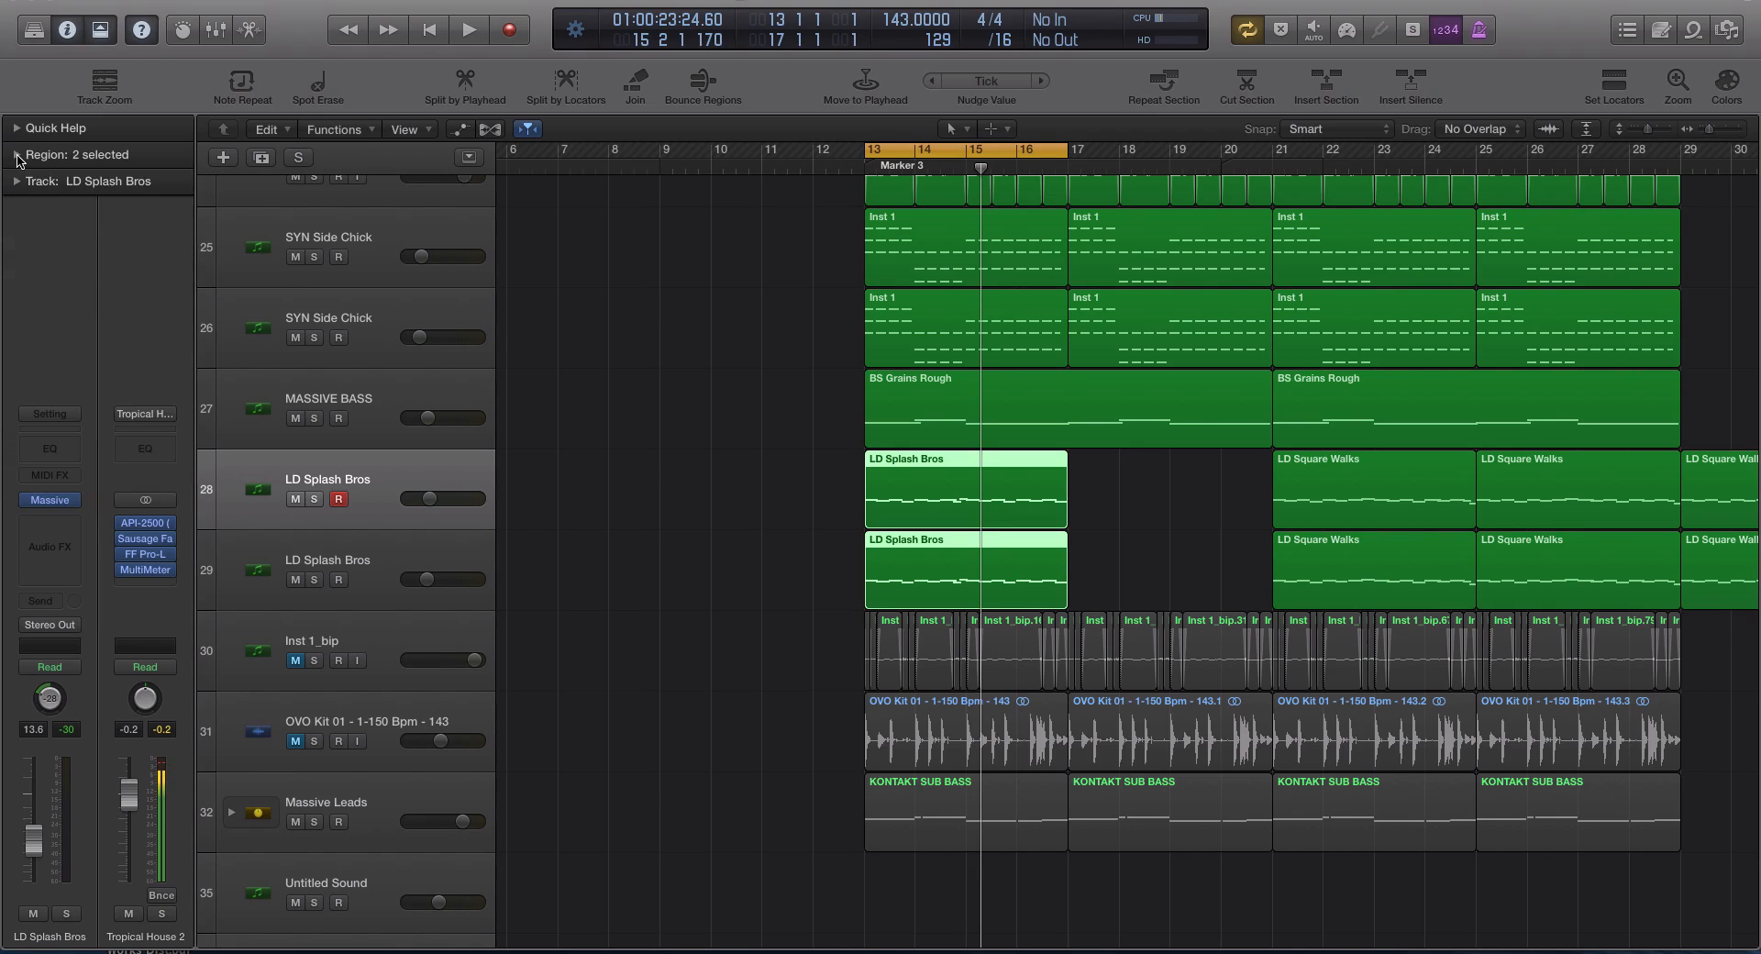
mouse_move(21, 388)
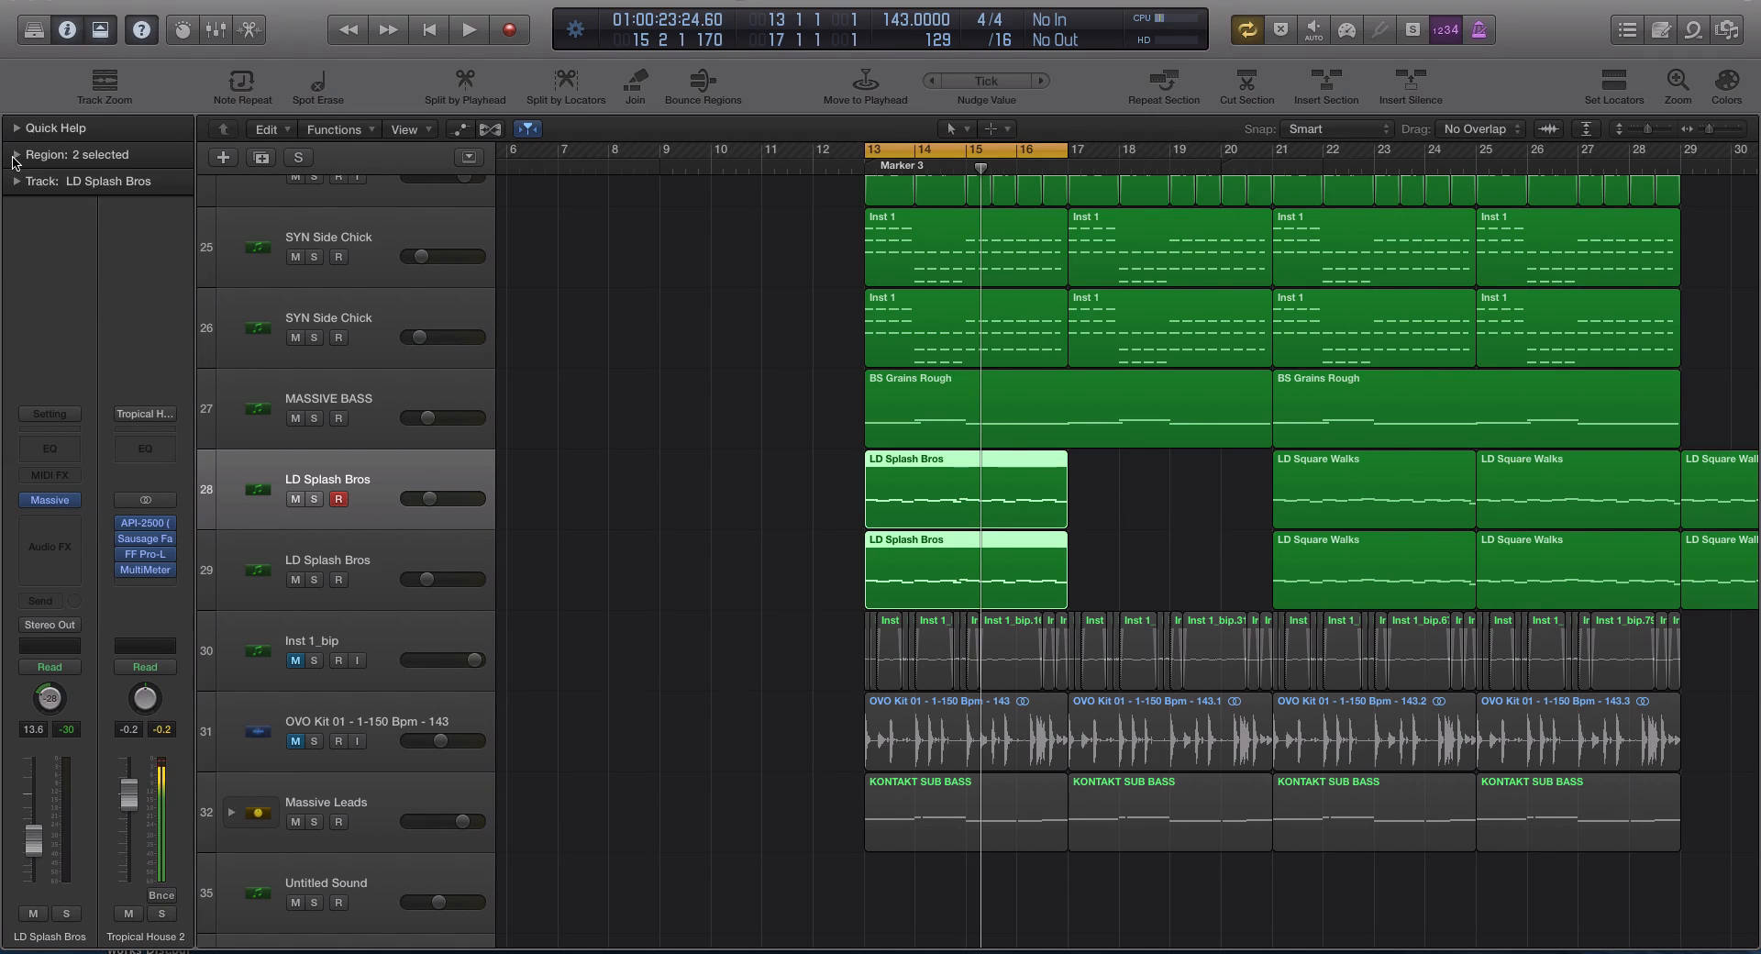
left_click(17, 155)
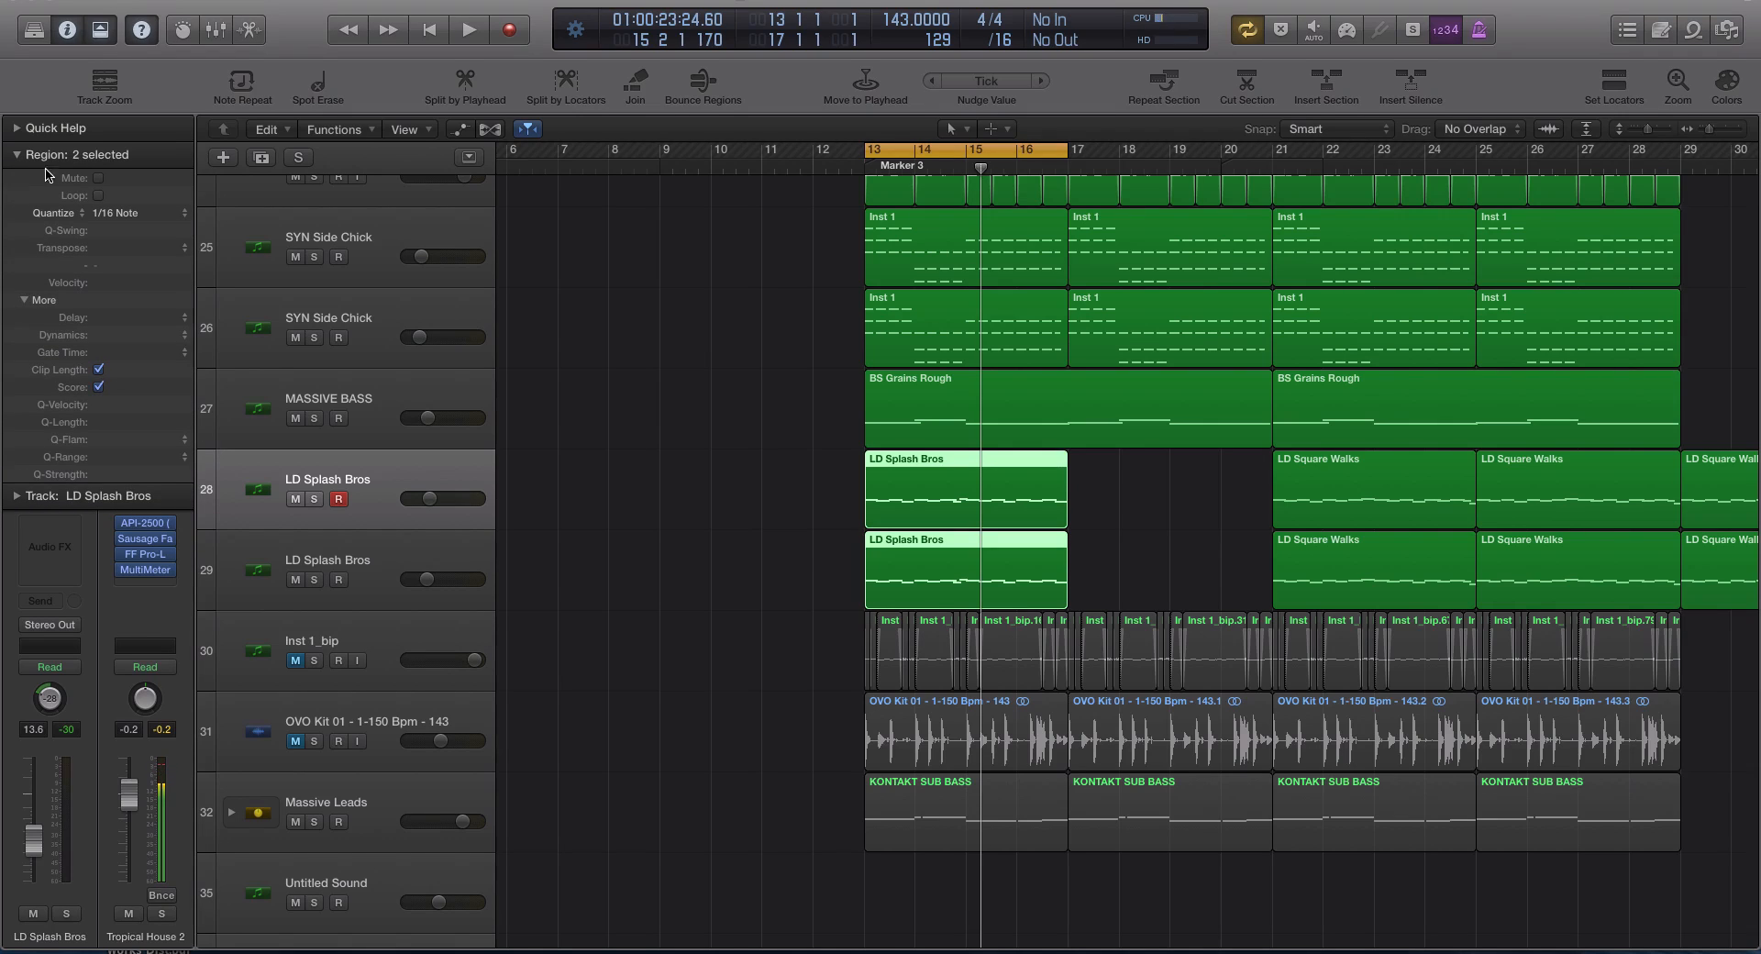
left_click(36, 300)
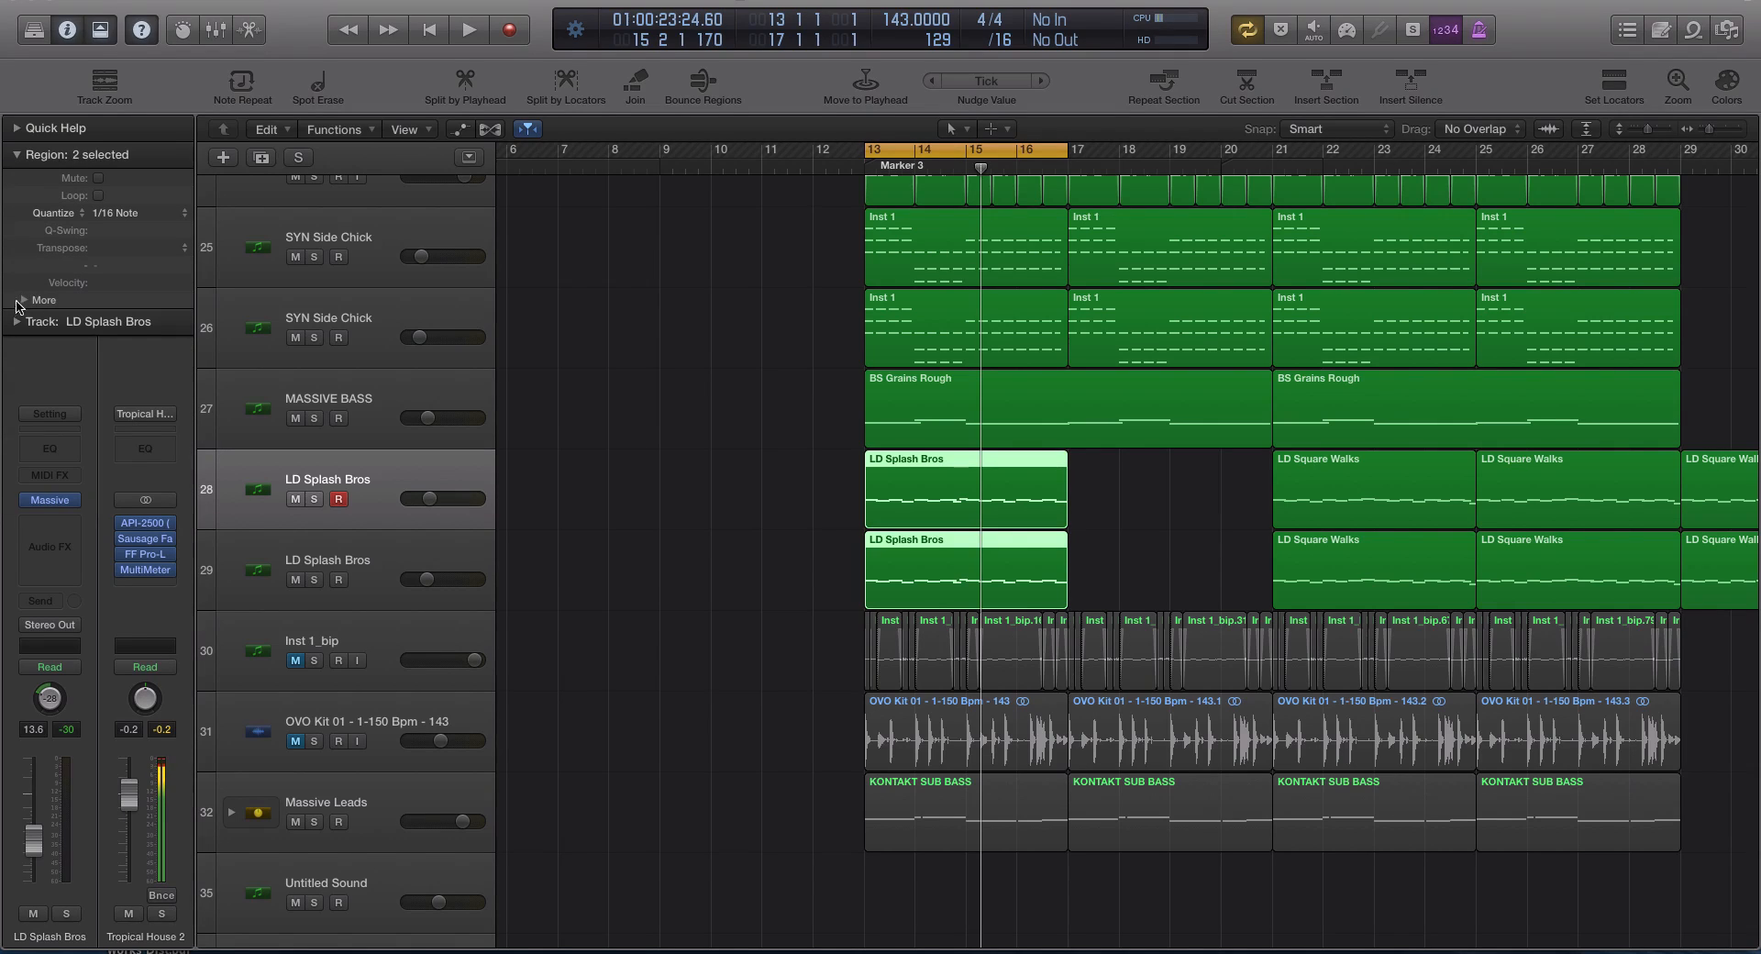
left_click(43, 300)
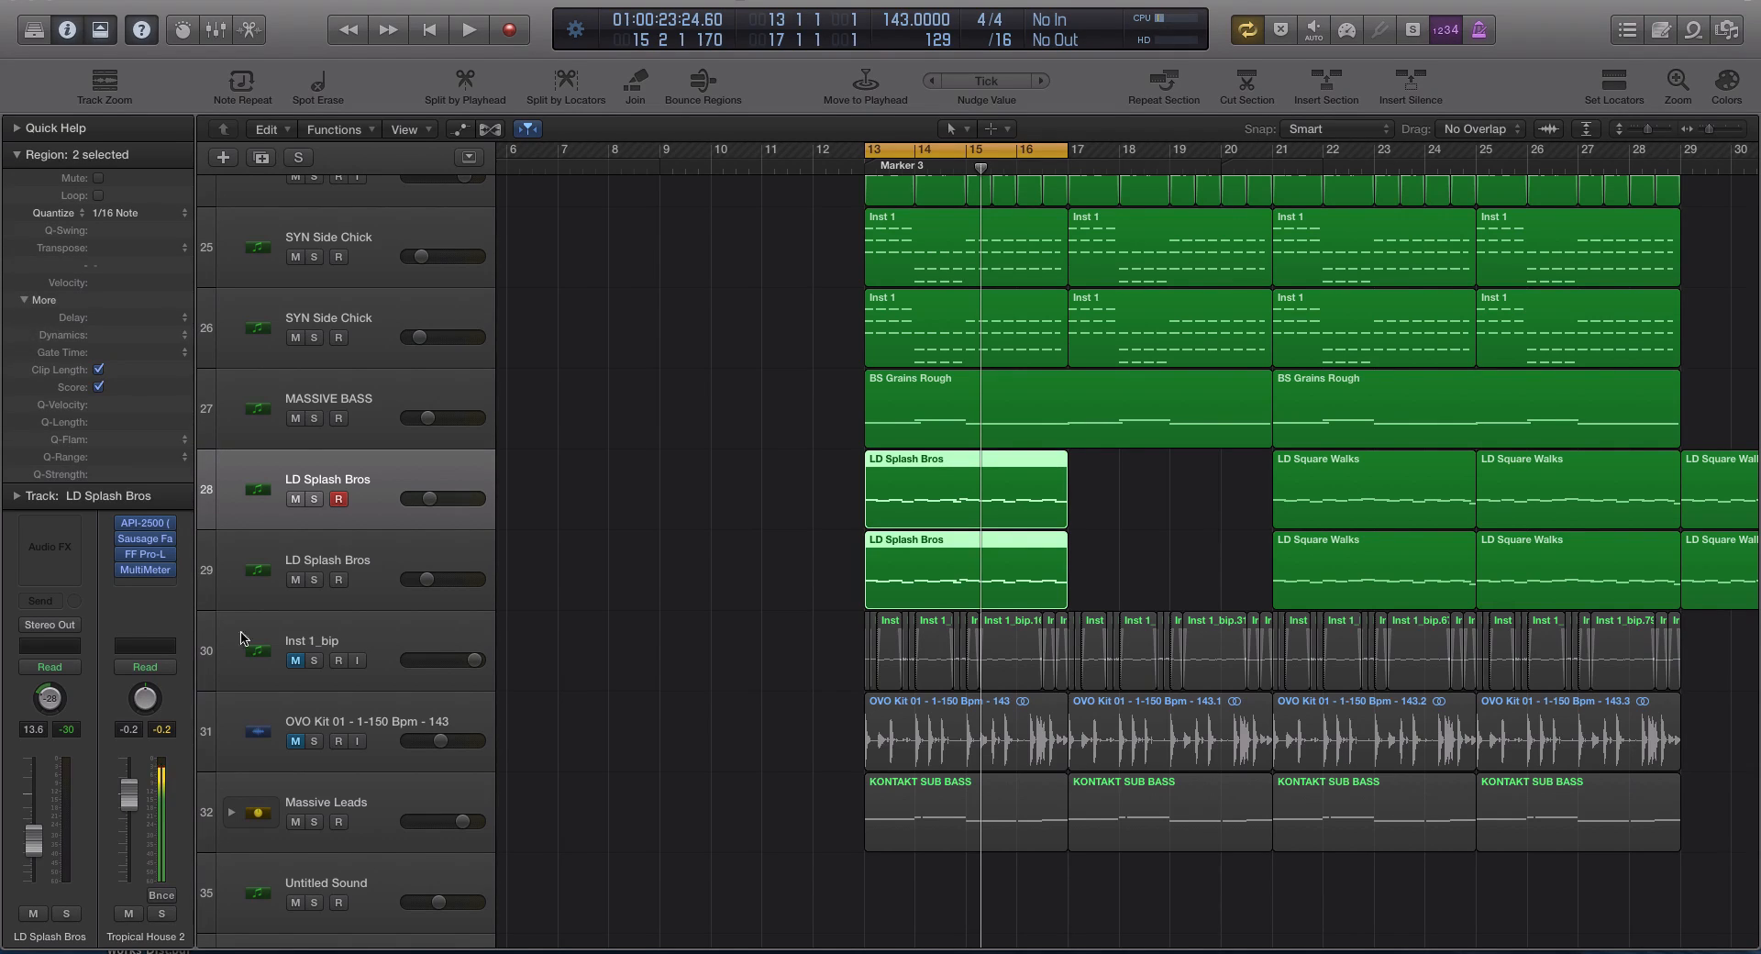
mouse_move(46, 461)
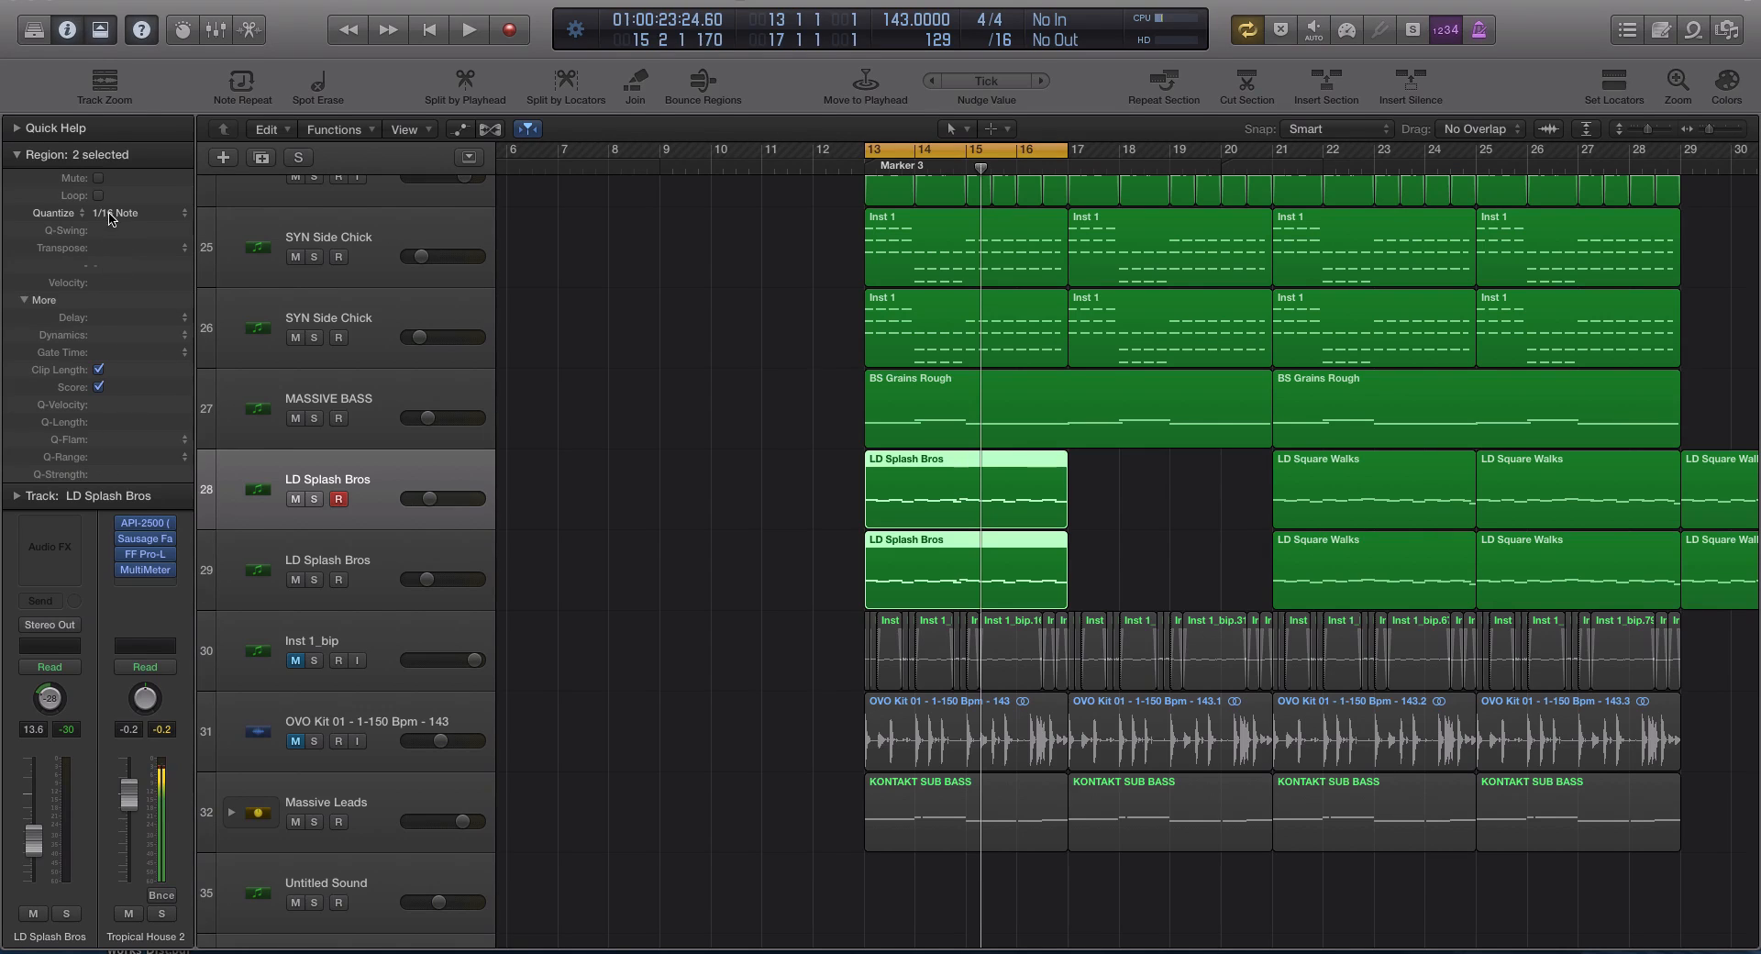
left_click(129, 213)
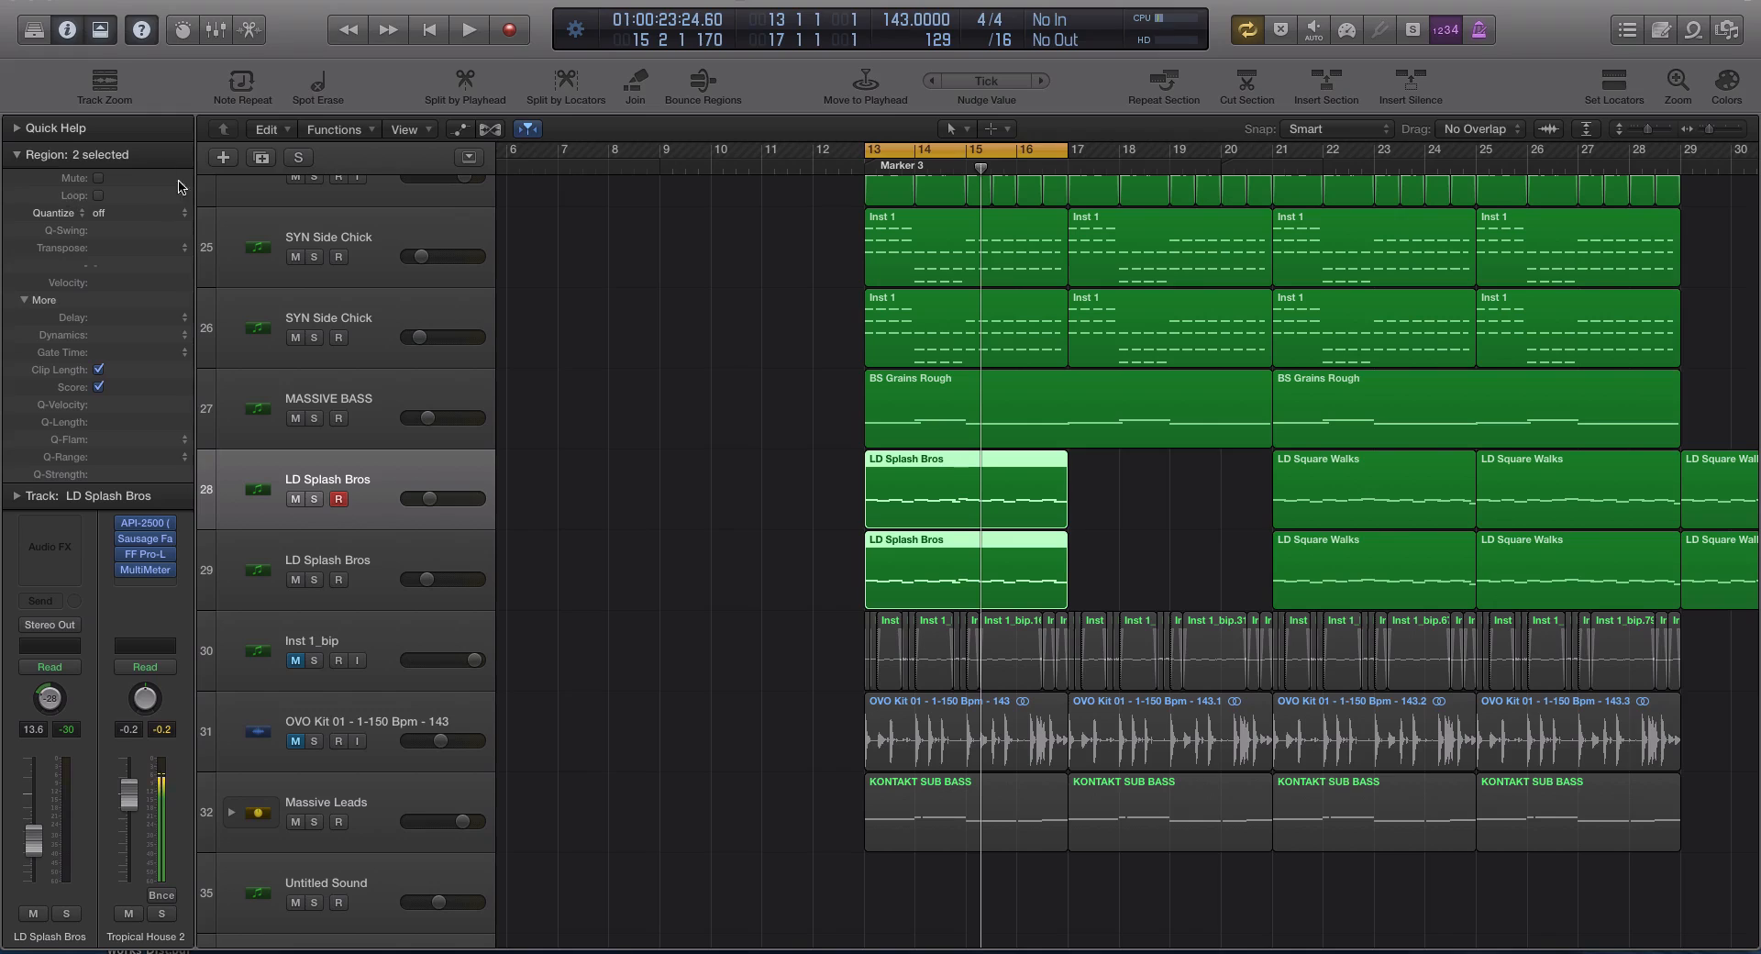
left_click(932, 497)
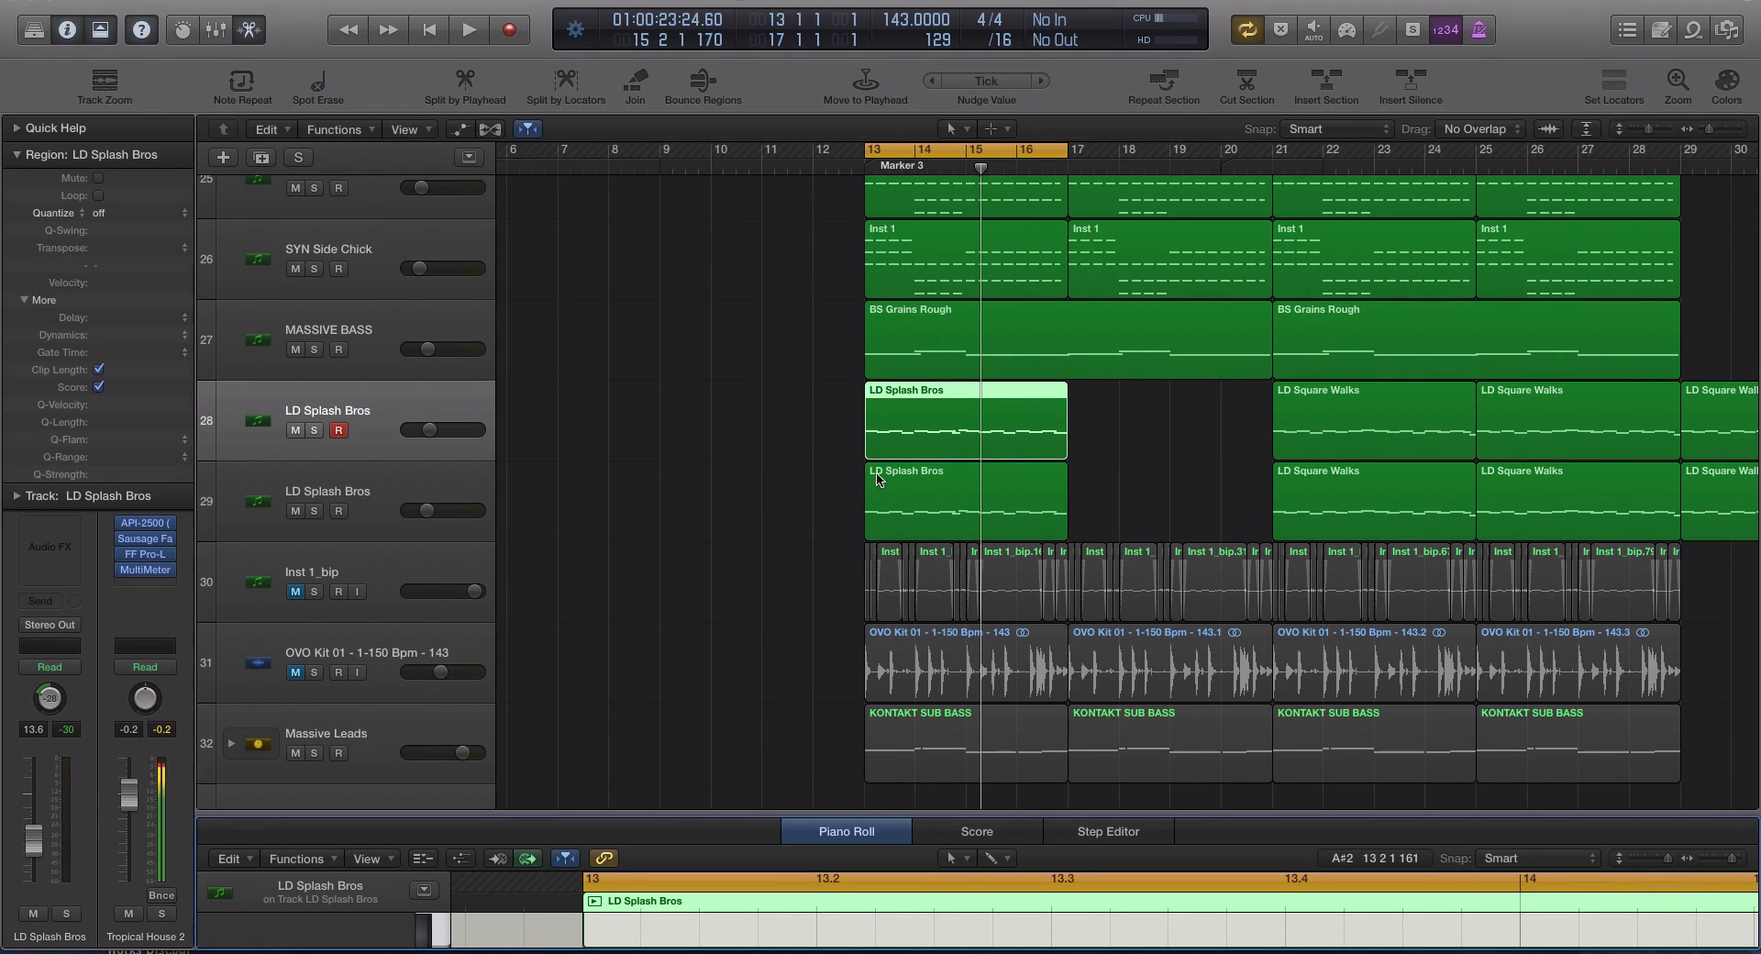
Step: Select the lead region's notes and sweep Time Quantize Strength between zero and full
scroll("down", 3)
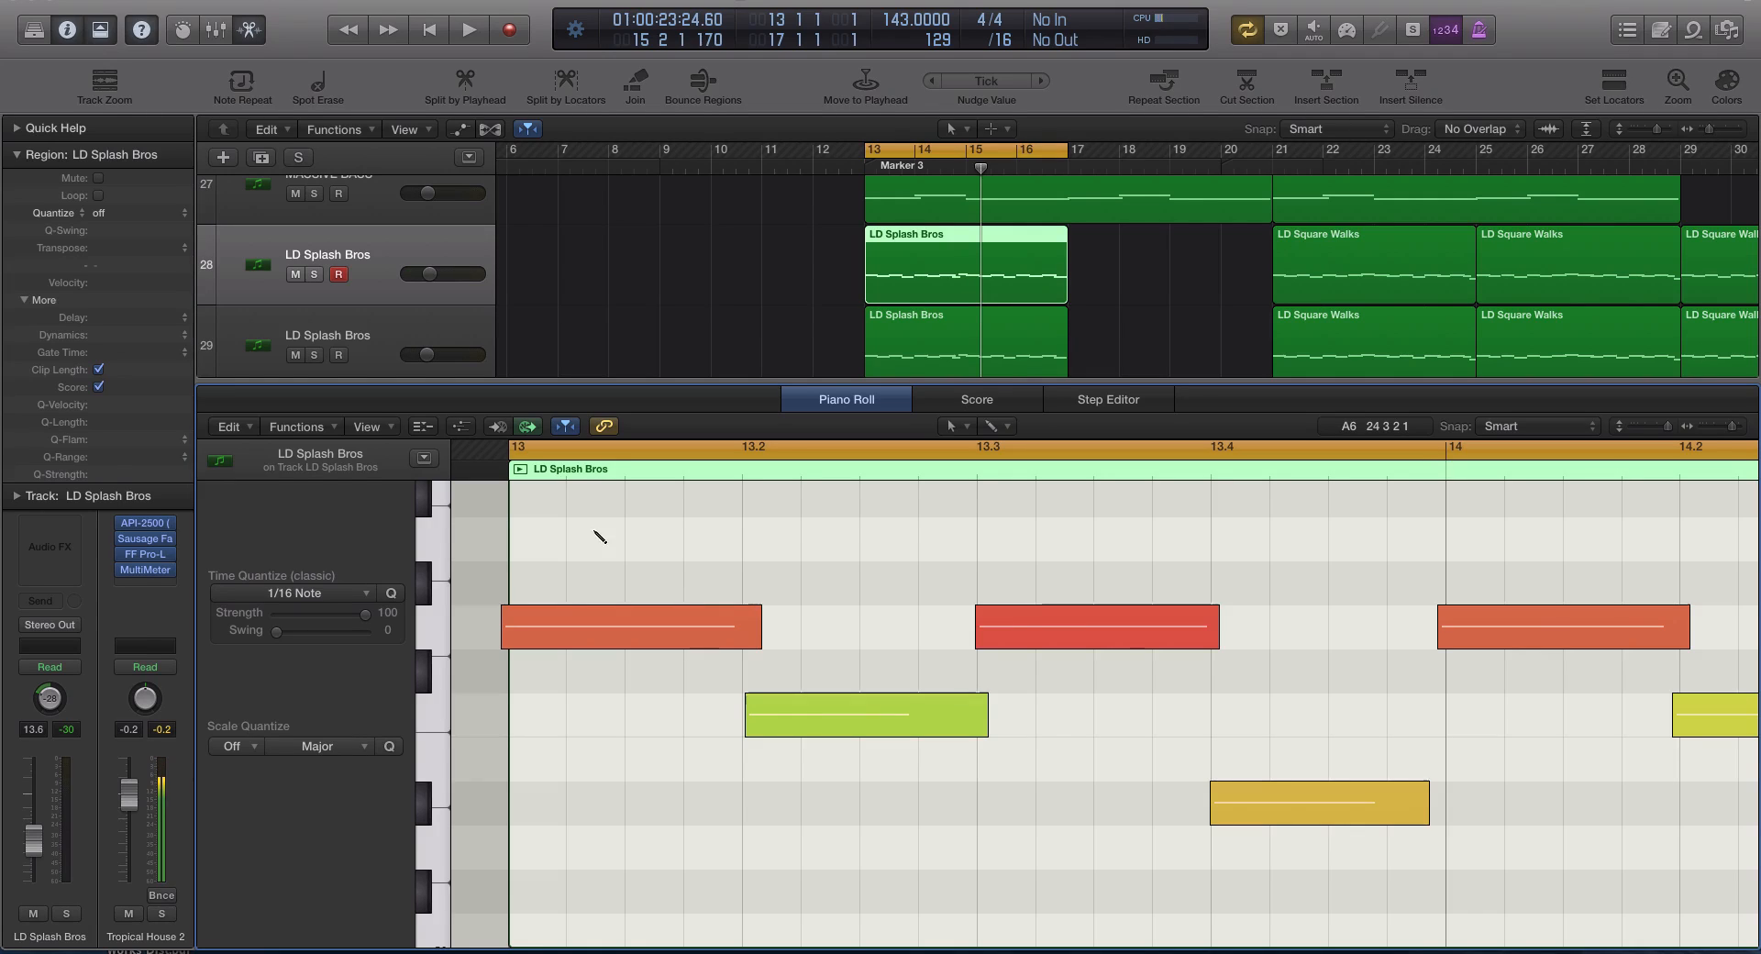
left_click(294, 593)
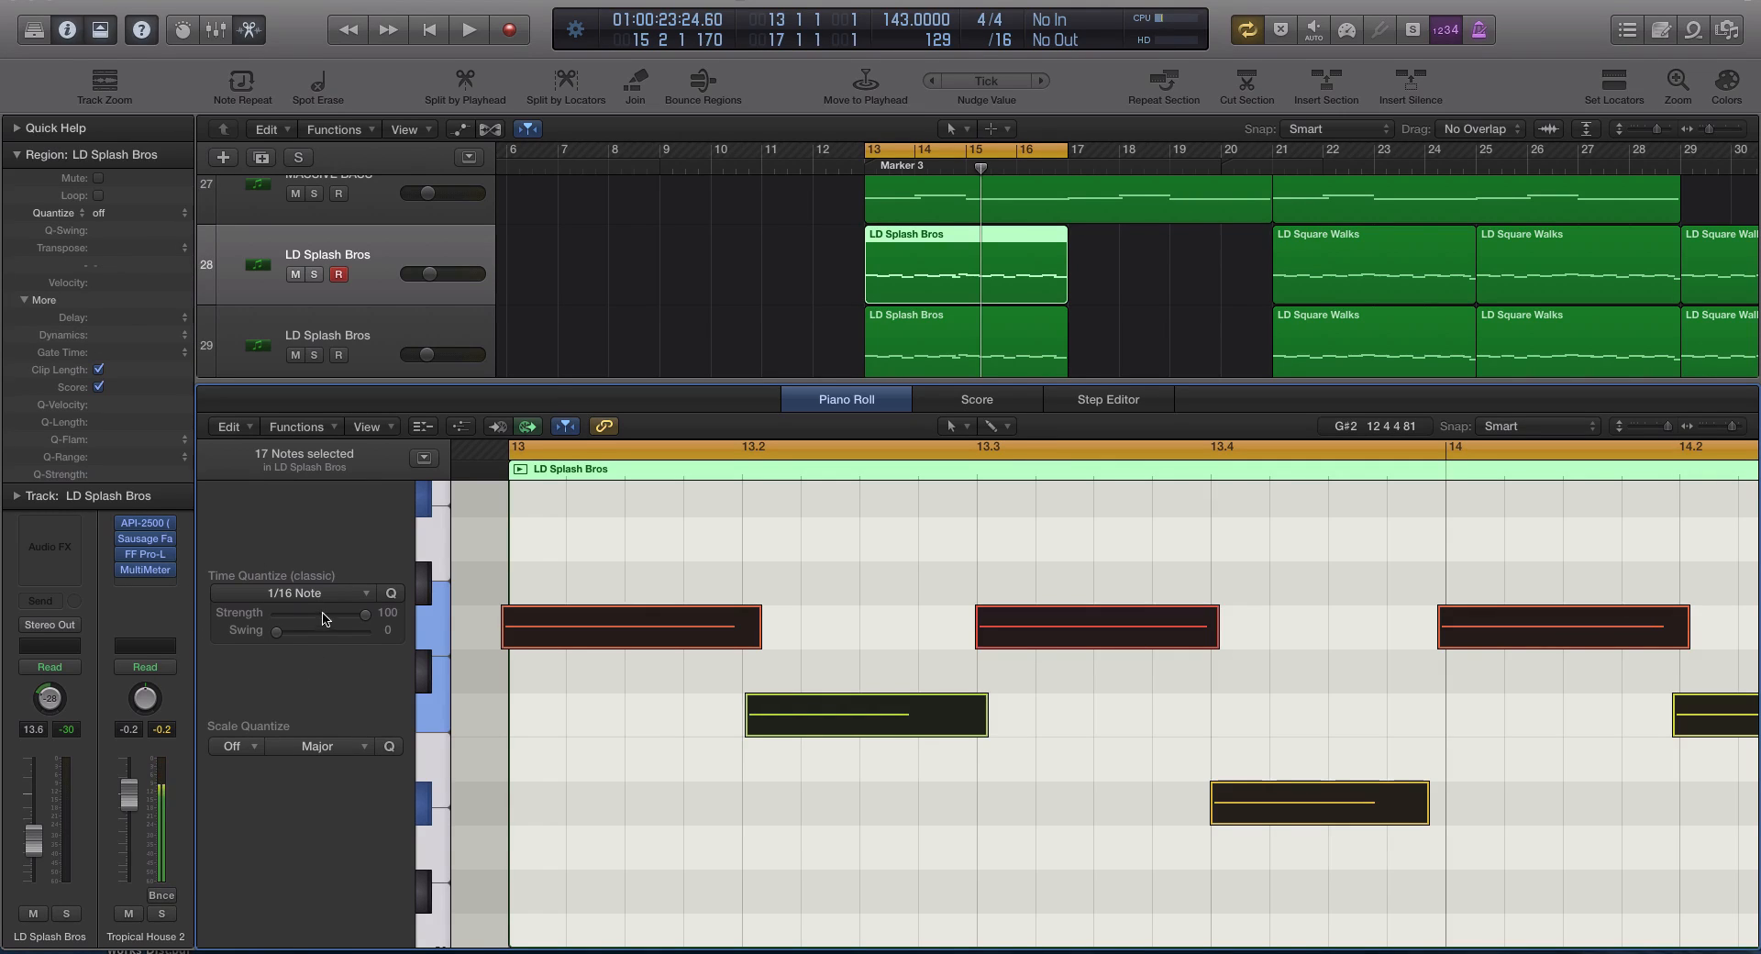
left_click(294, 592)
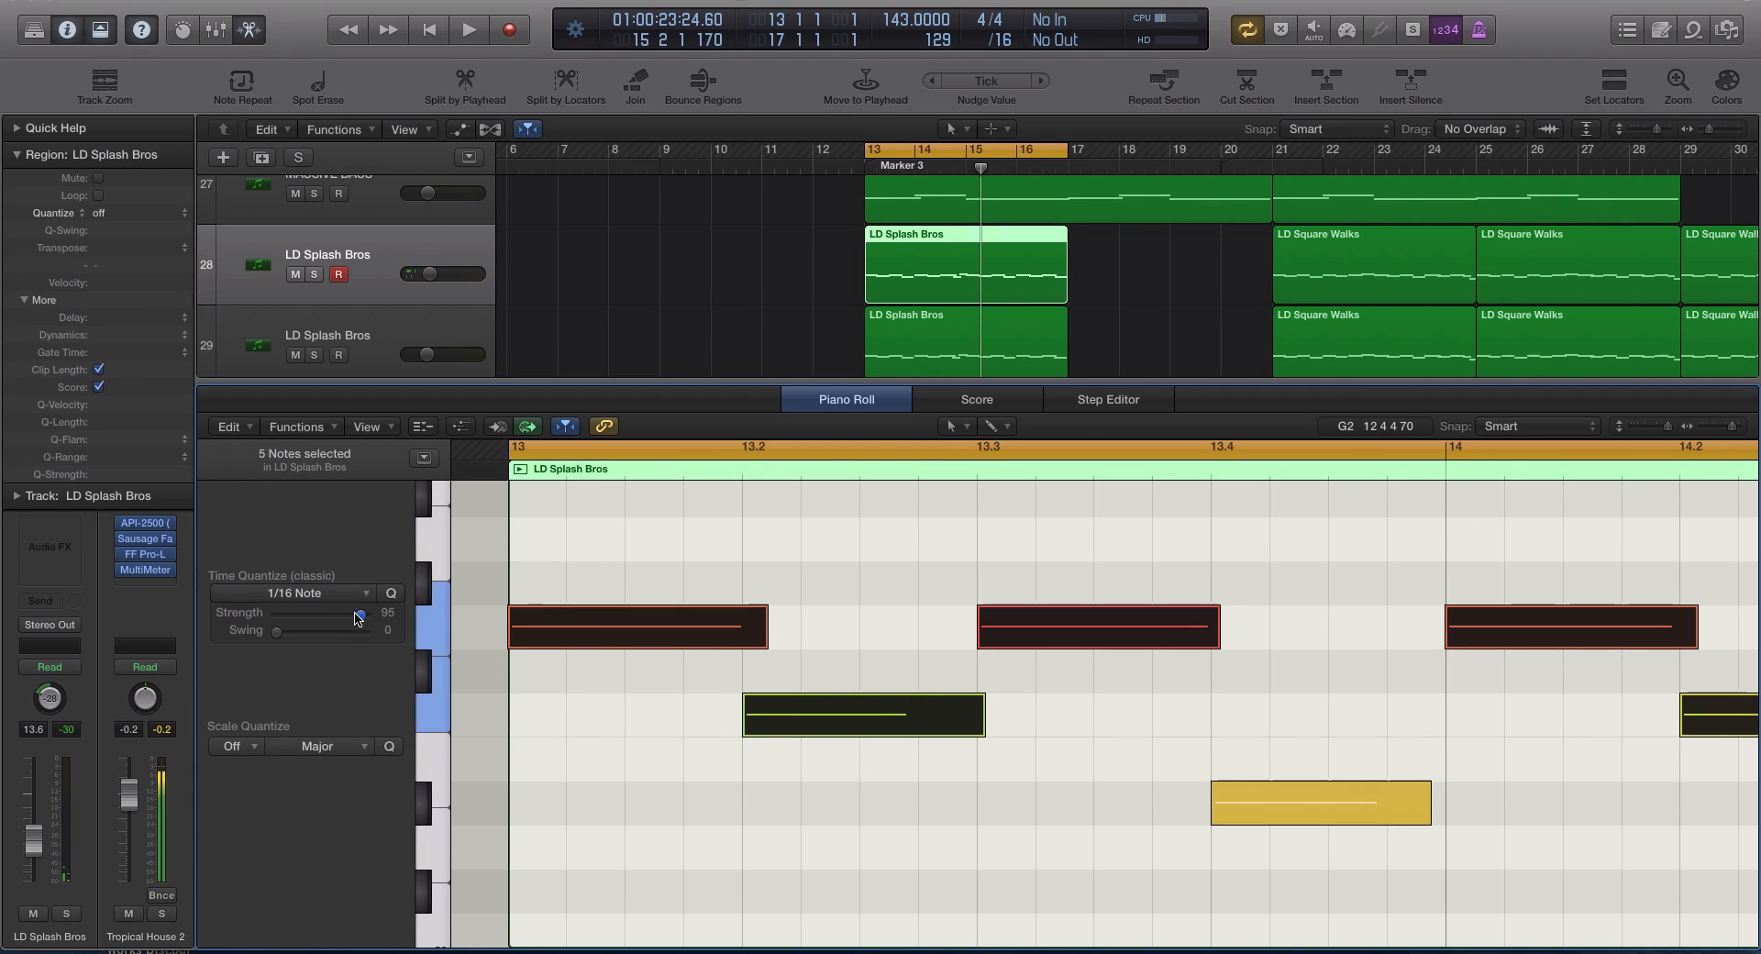
left_click_drag(359, 614, 275, 614)
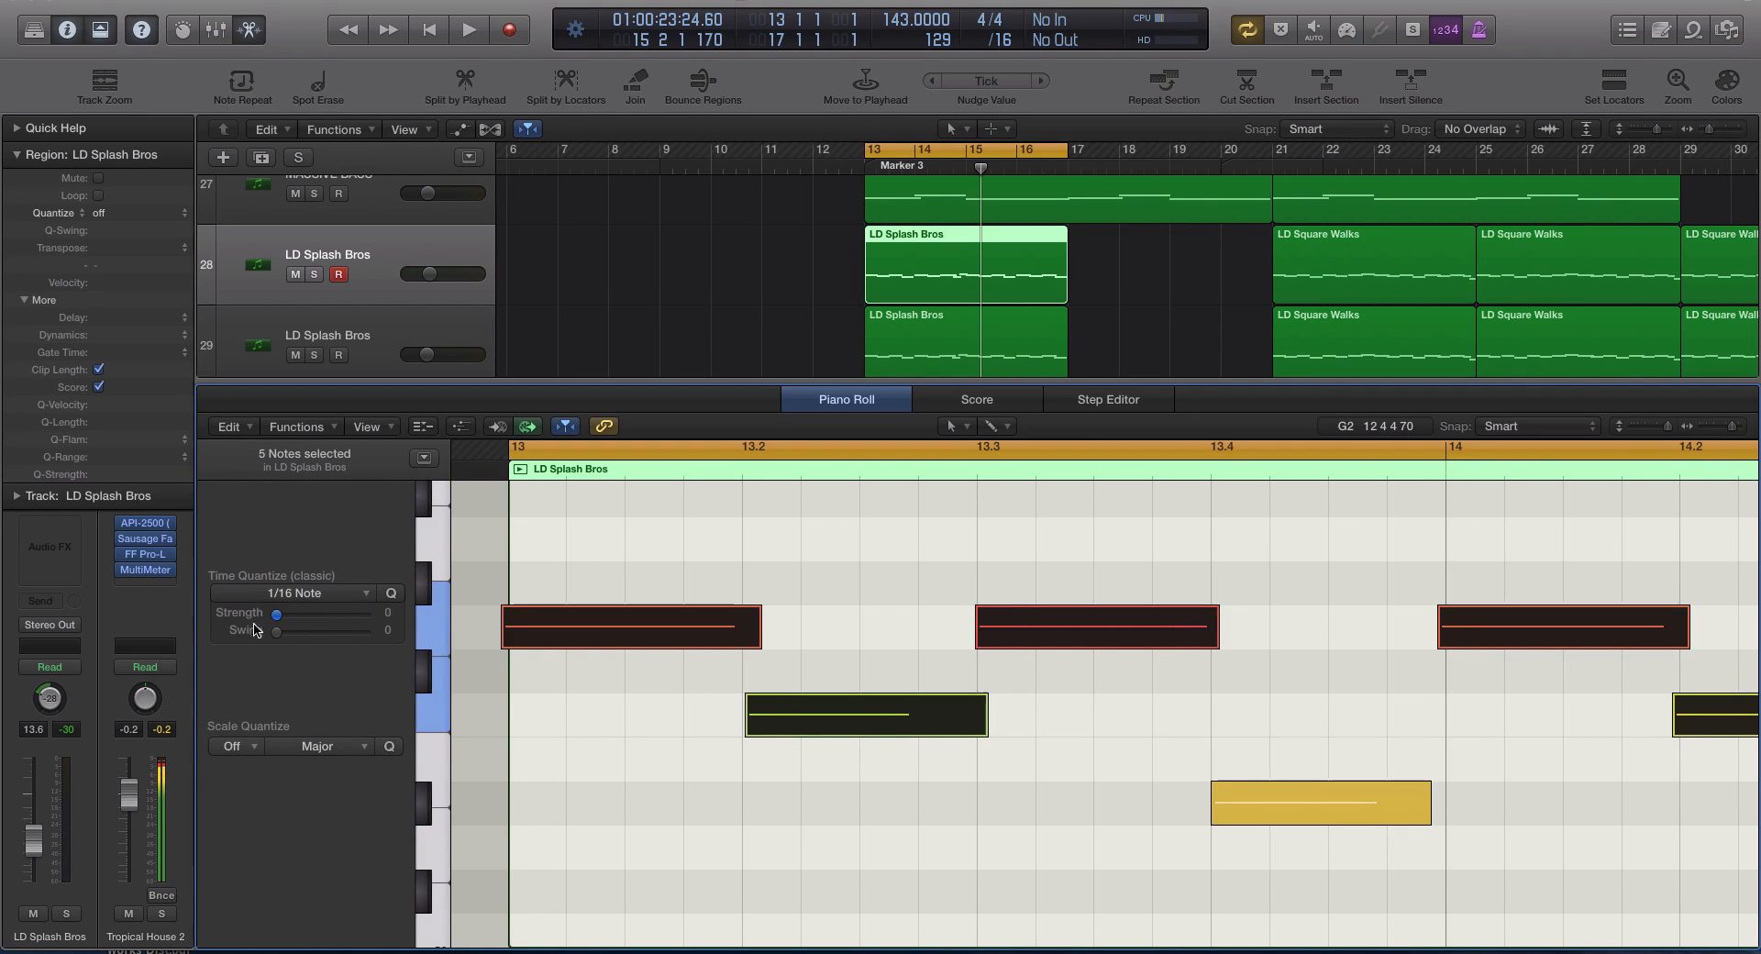
left_click_drag(276, 614, 294, 614)
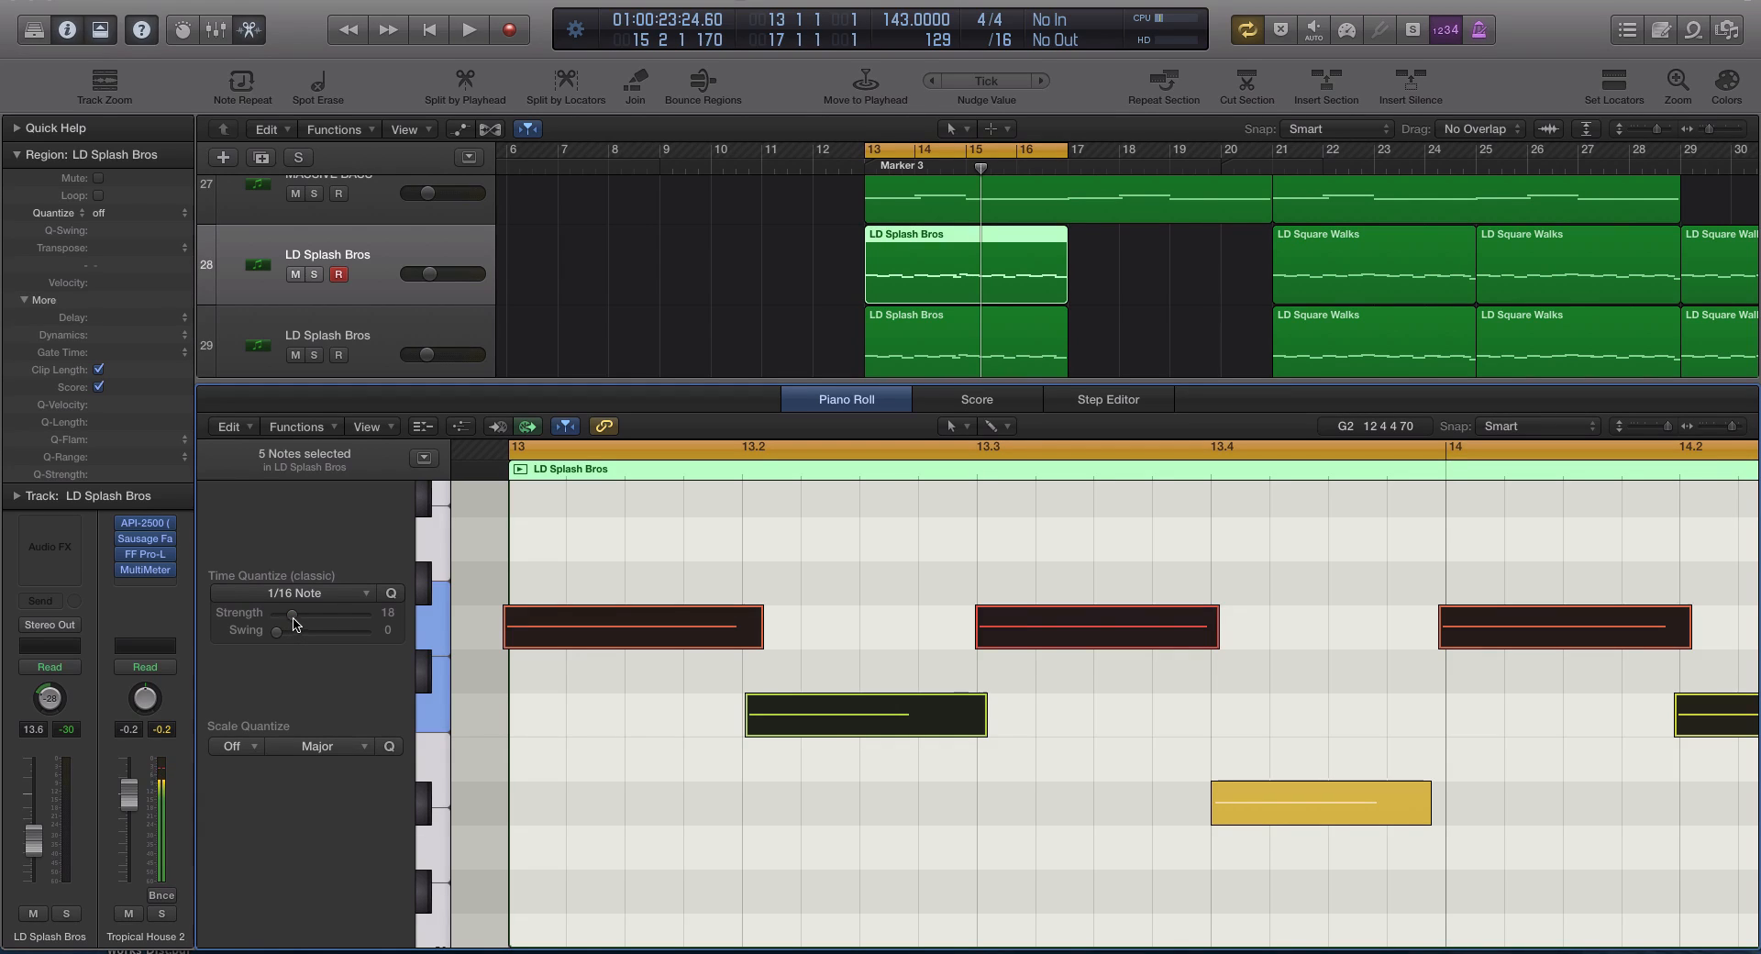
left_click_drag(293, 615, 361, 615)
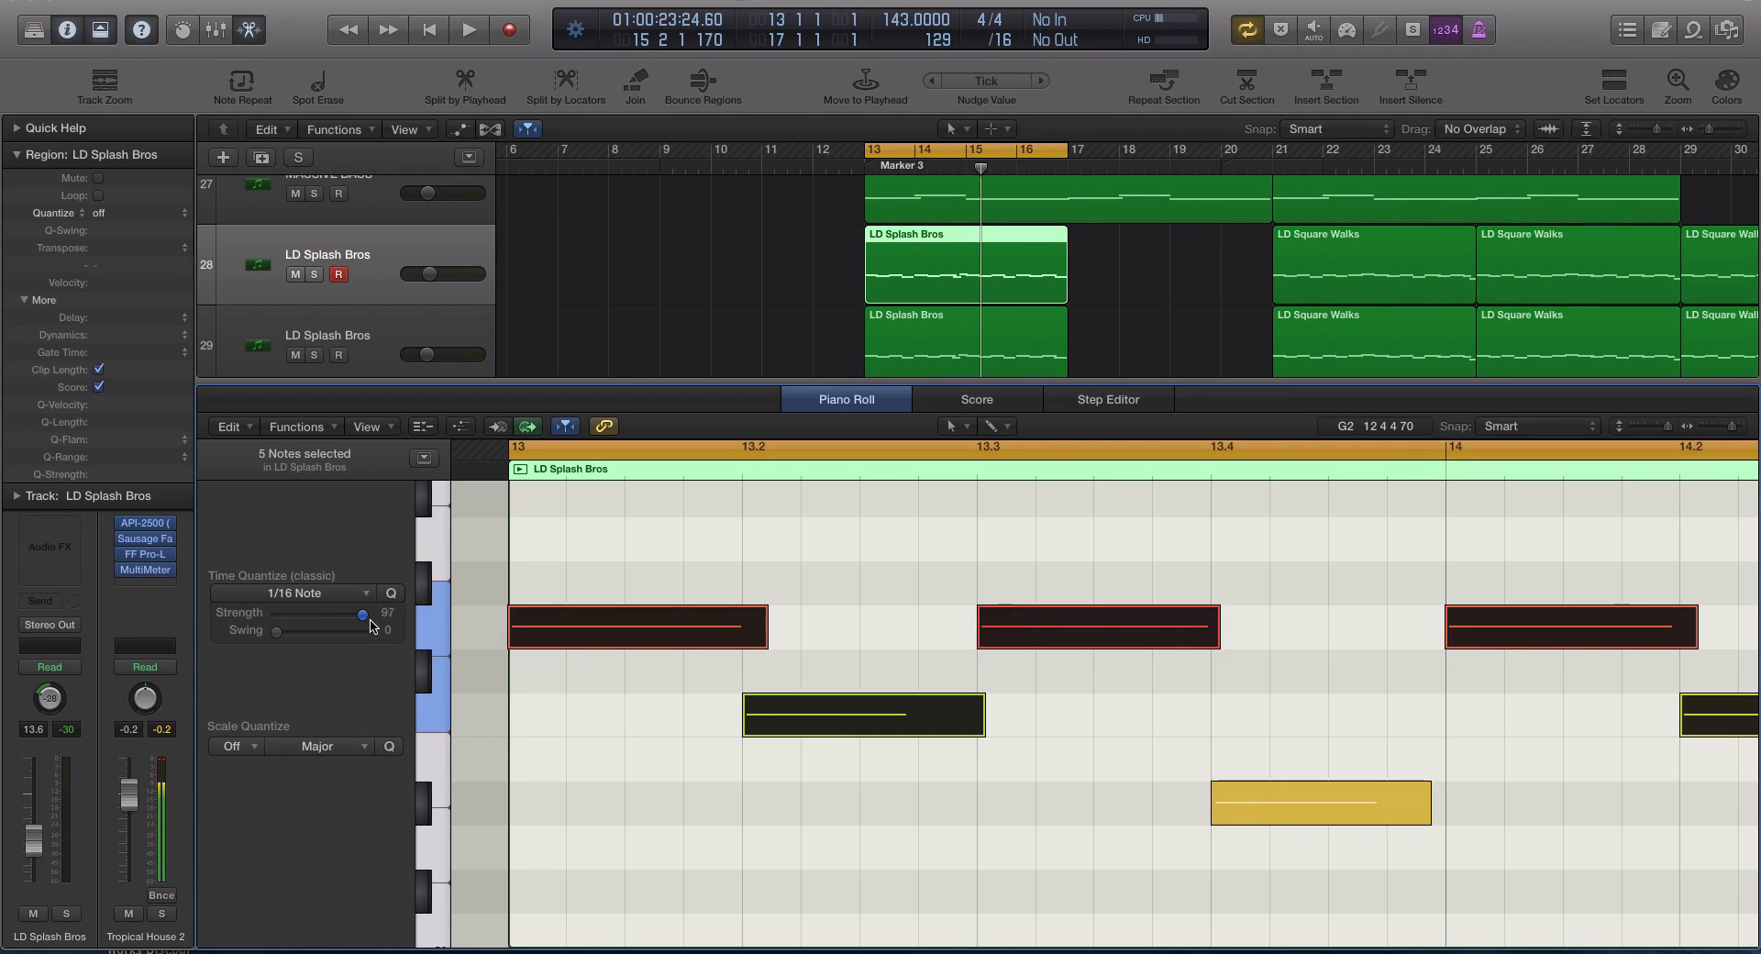
left_click_drag(360, 614, 366, 615)
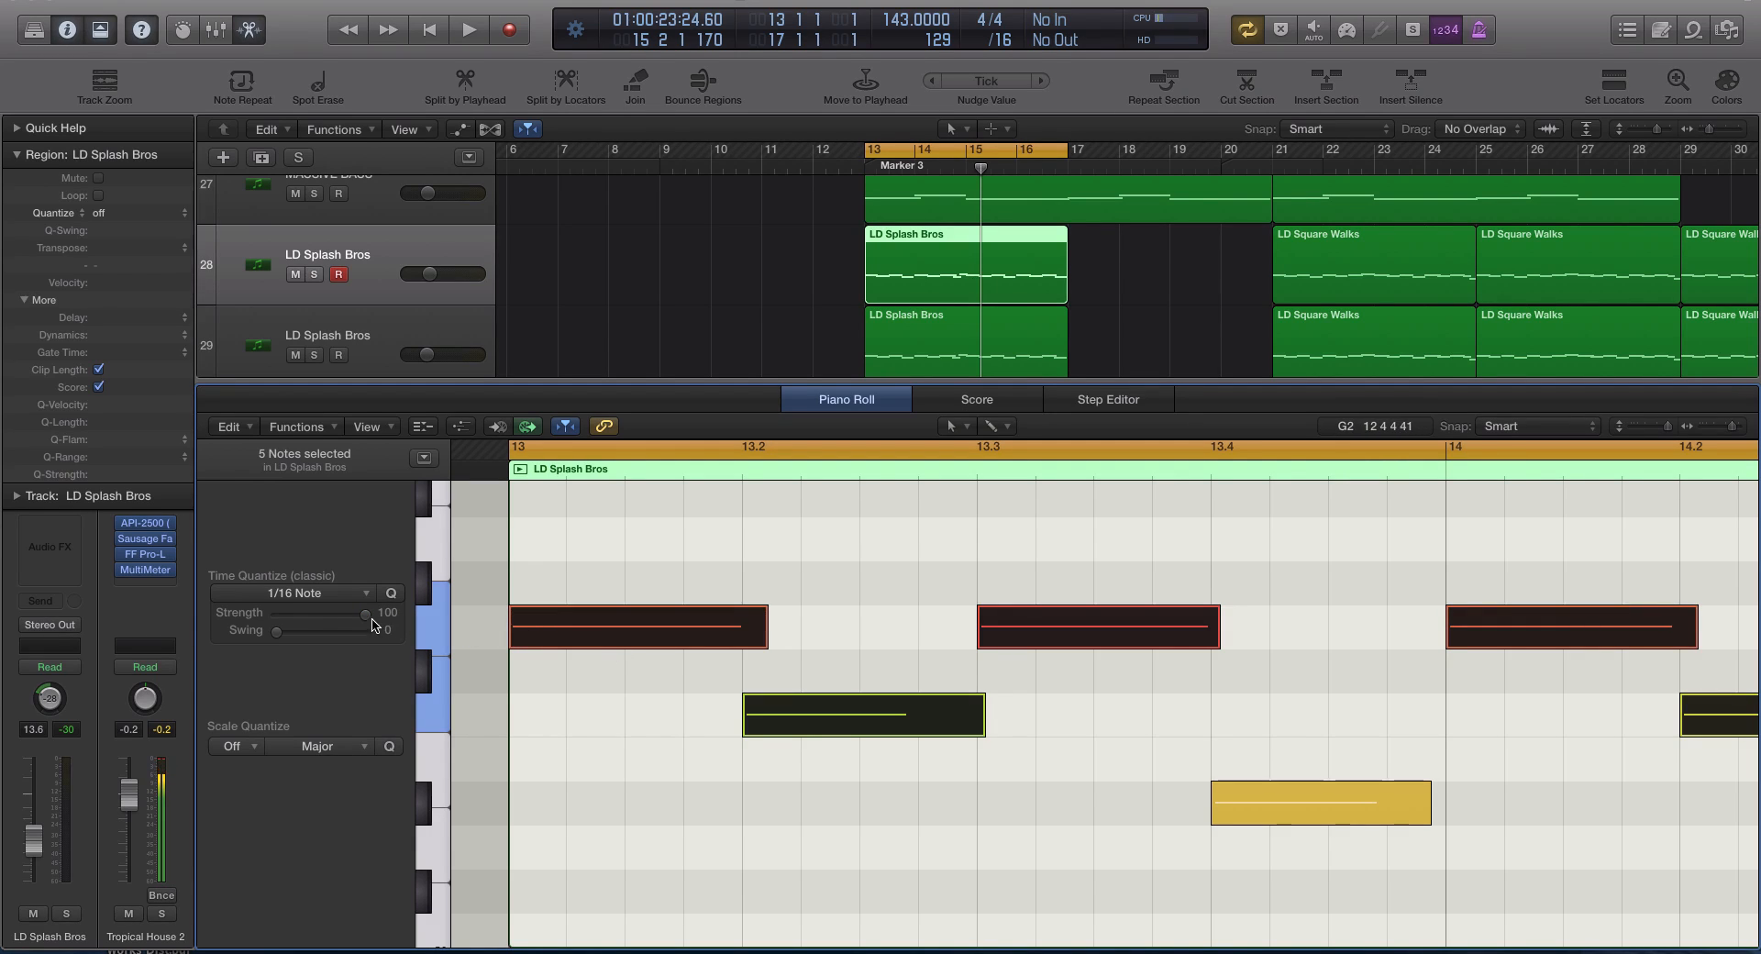
left_click_drag(365, 615, 317, 614)
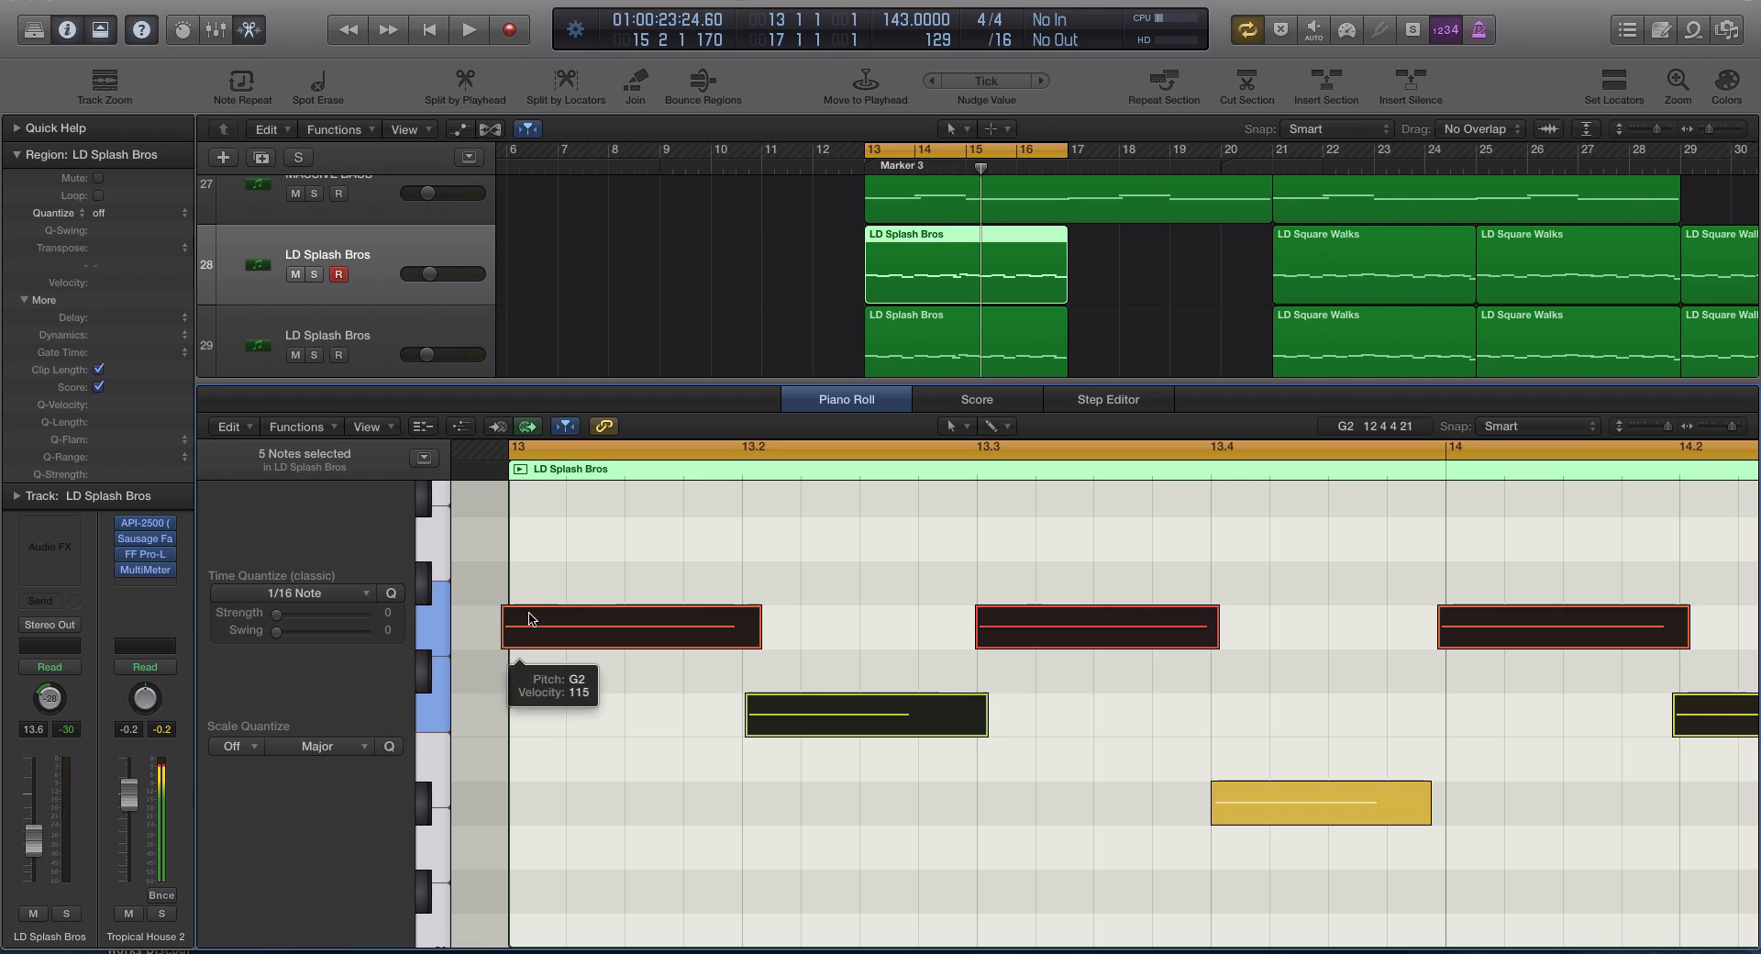
mouse_move(791, 670)
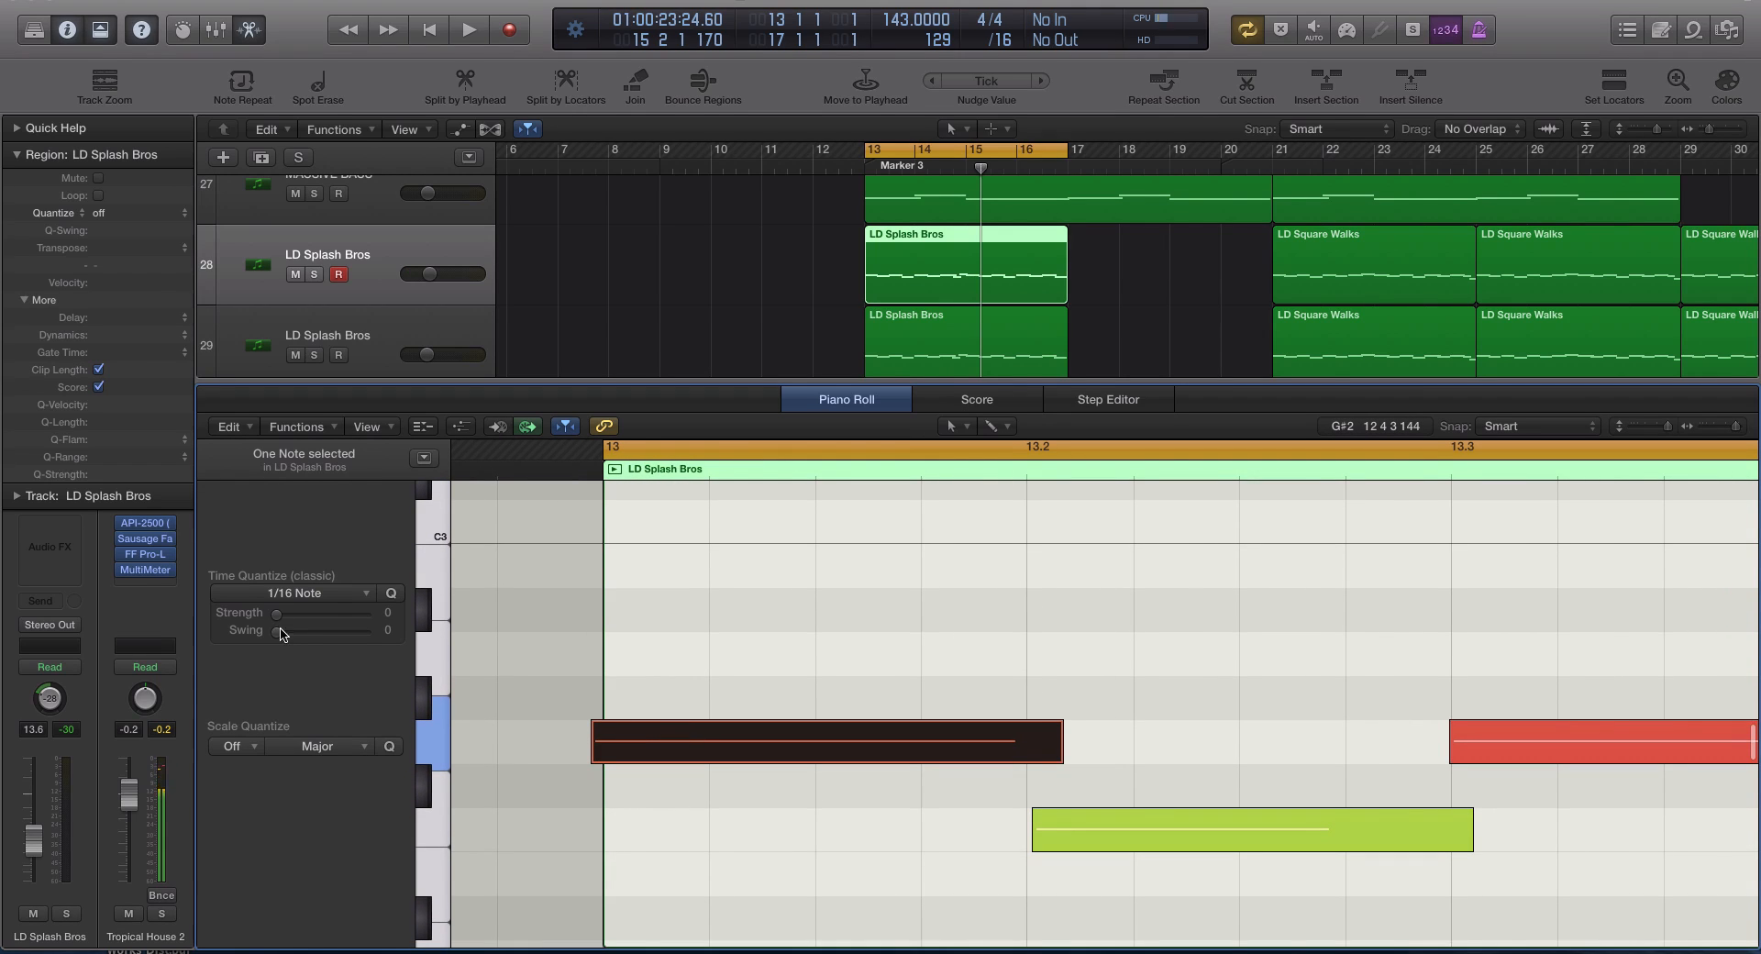
left_click_drag(276, 612, 382, 613)
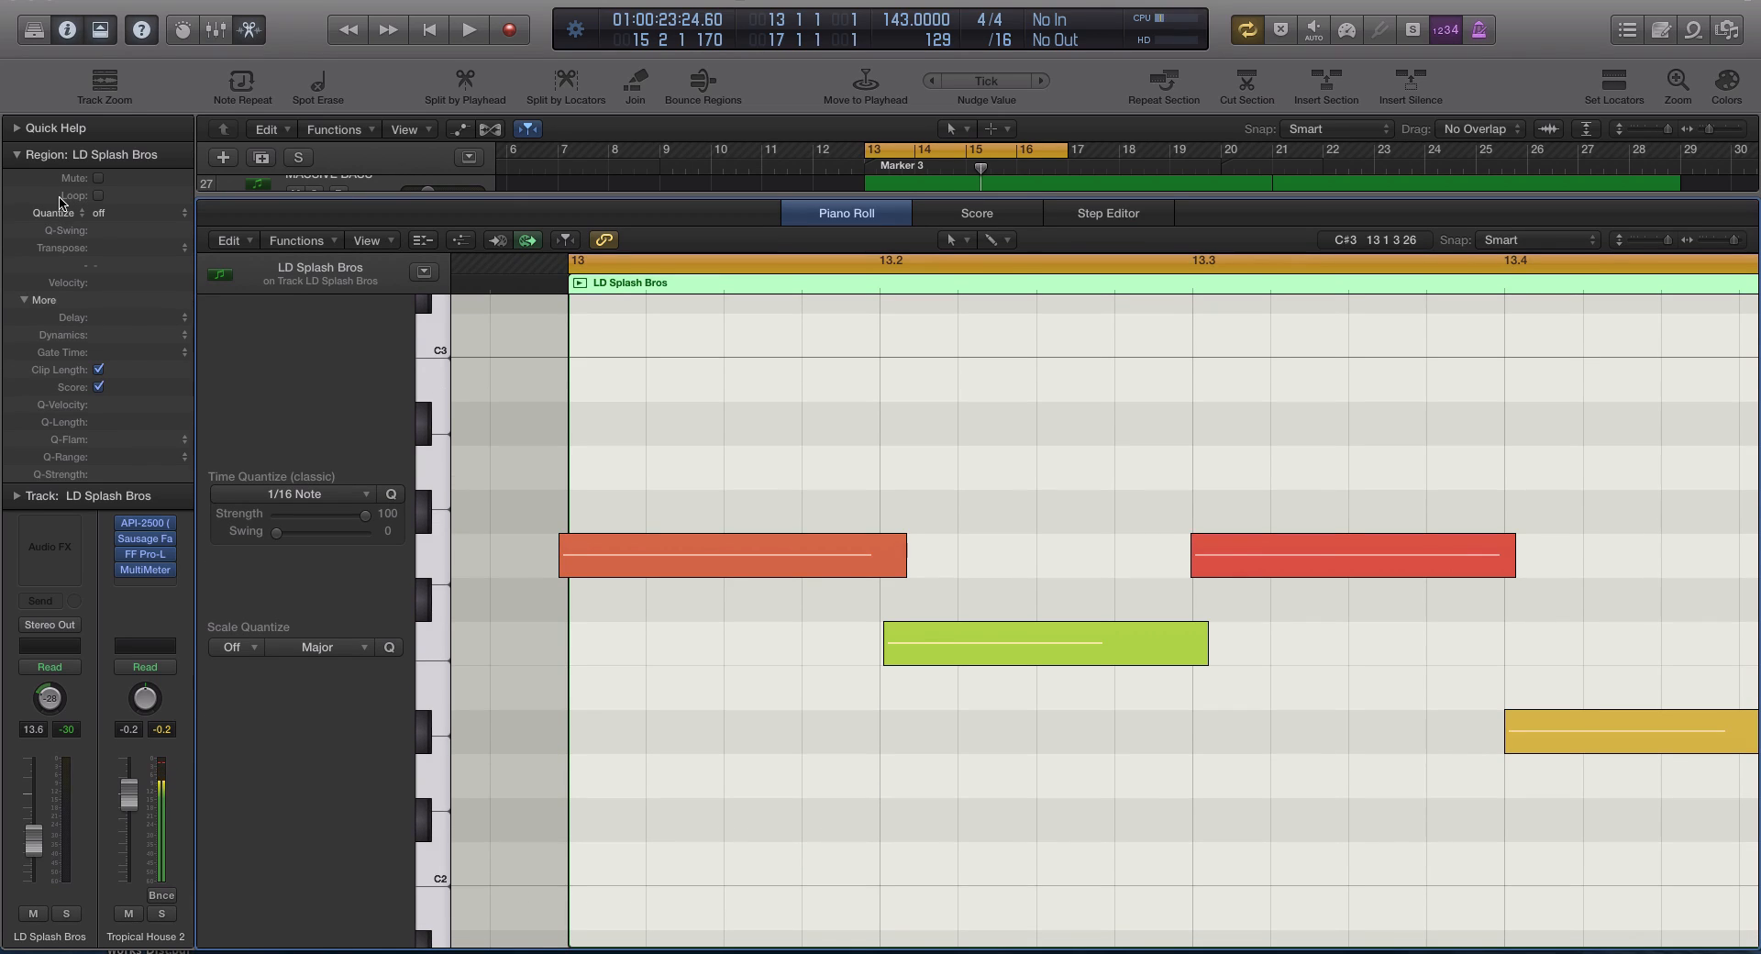
Step: Choose 1/16 Note from the Region Inspector's Quantize pop-up, reapplying it a second time
left_click(120, 212)
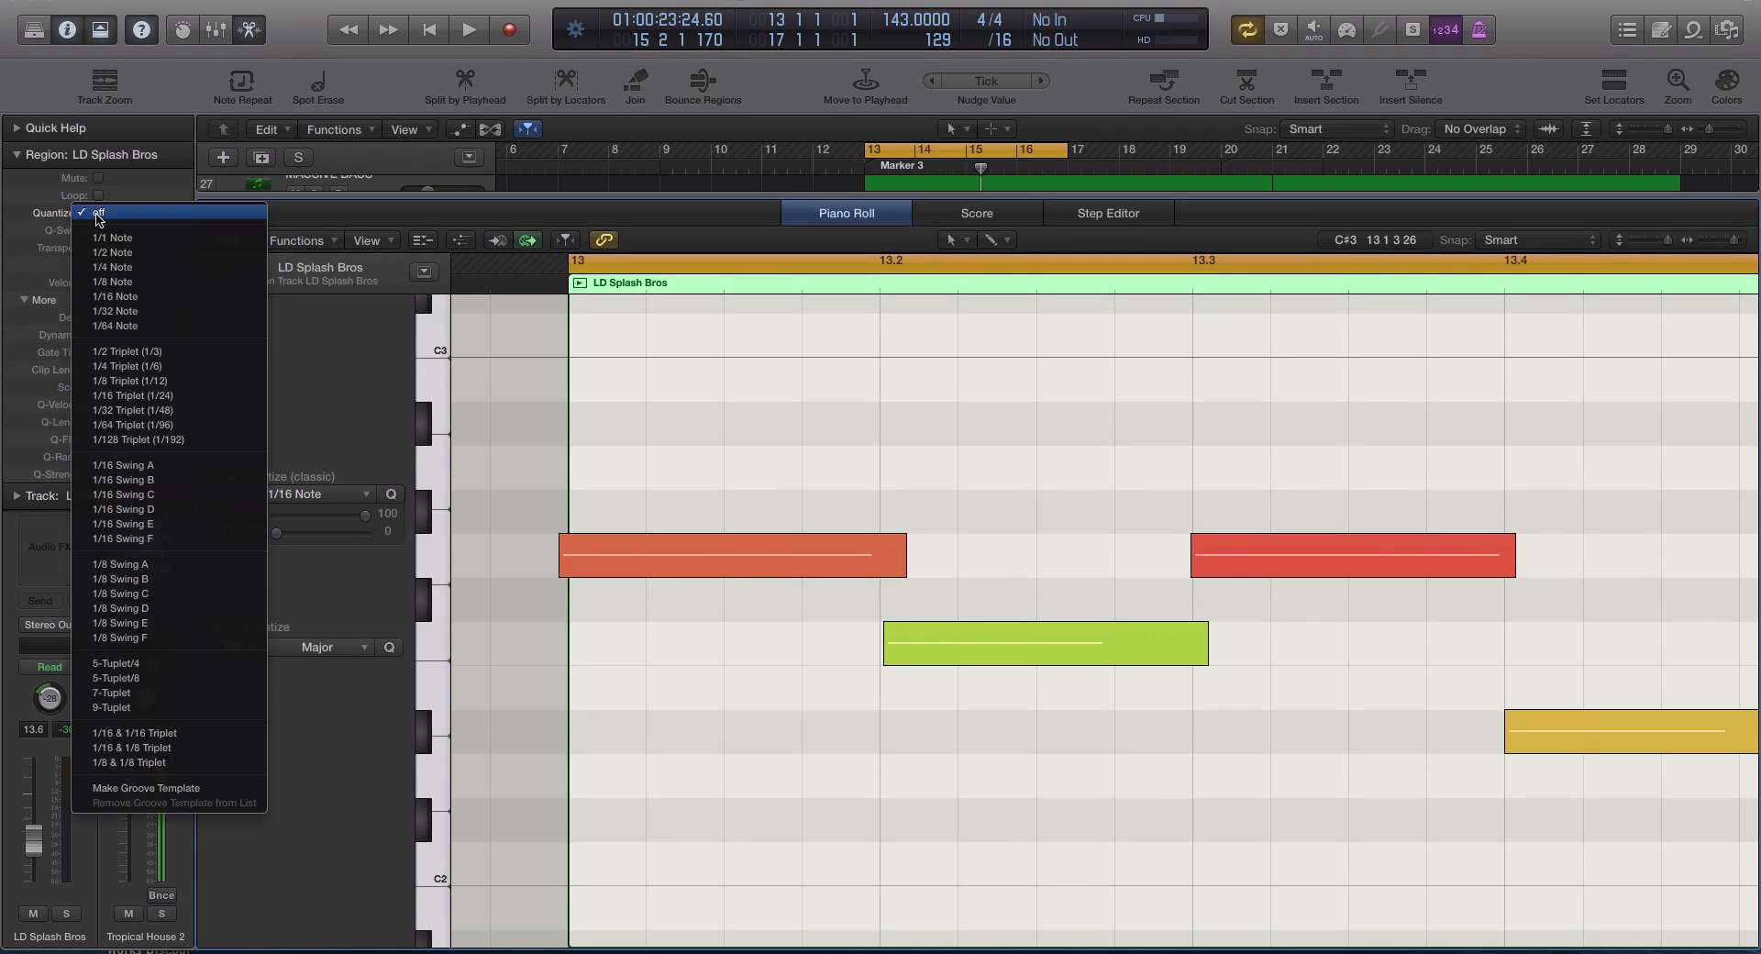
left_click(115, 296)
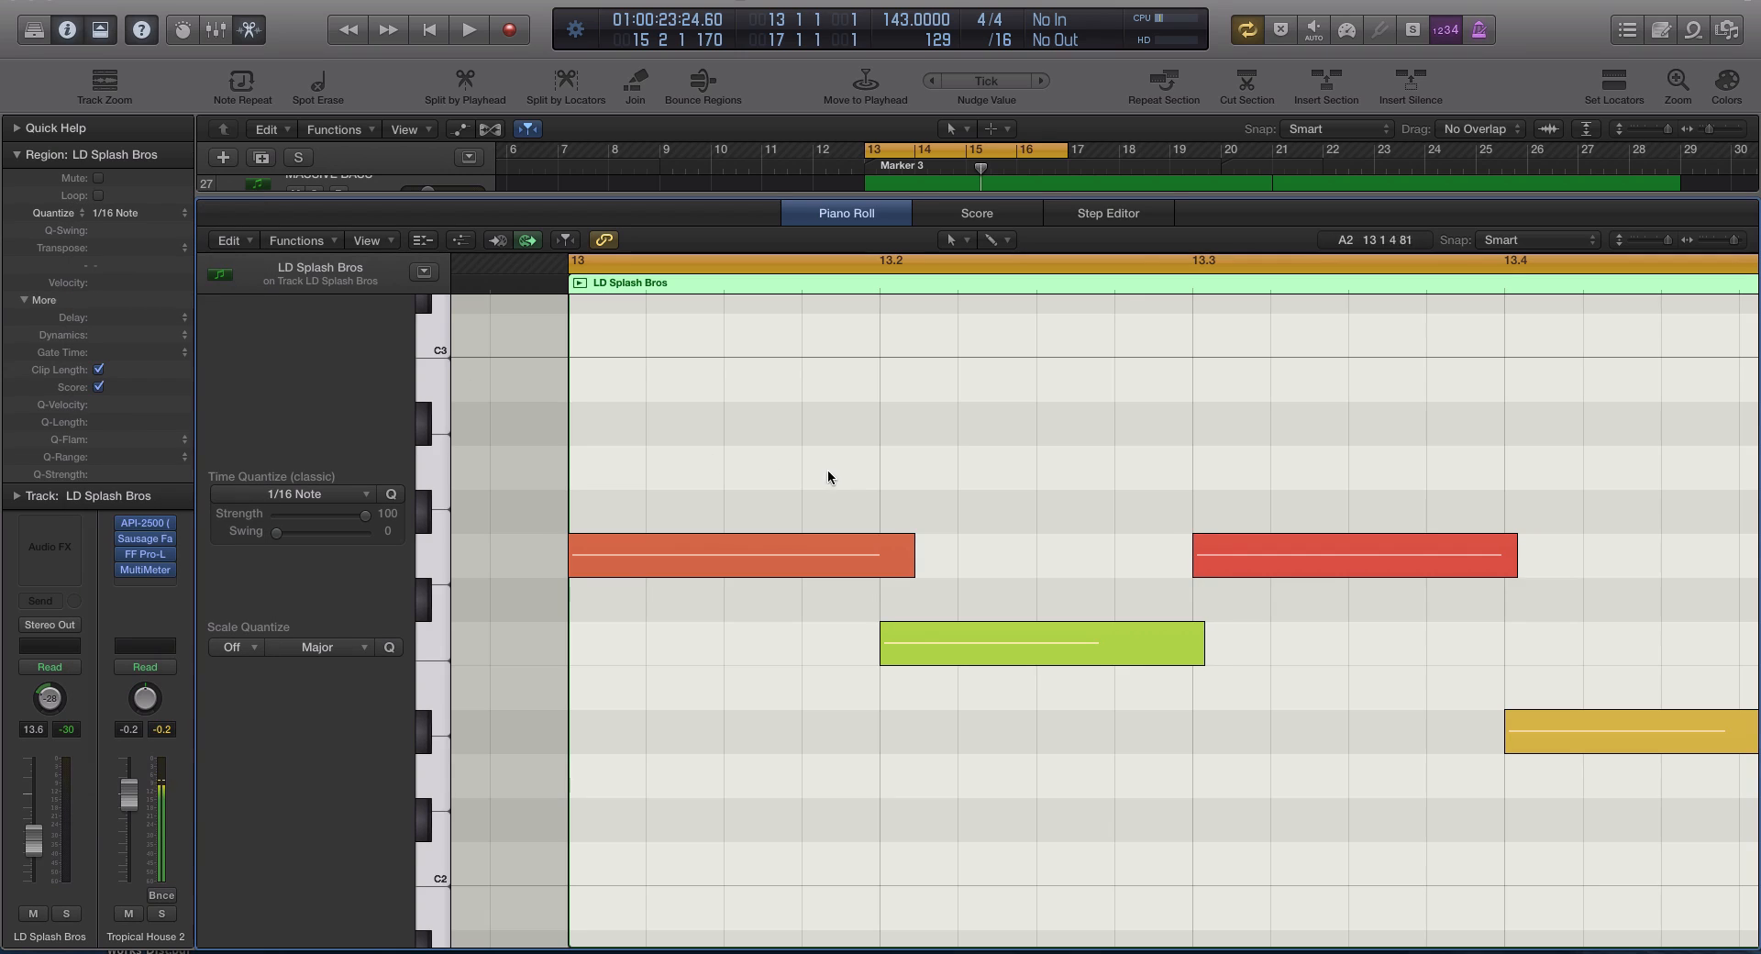
scroll("right", 3)
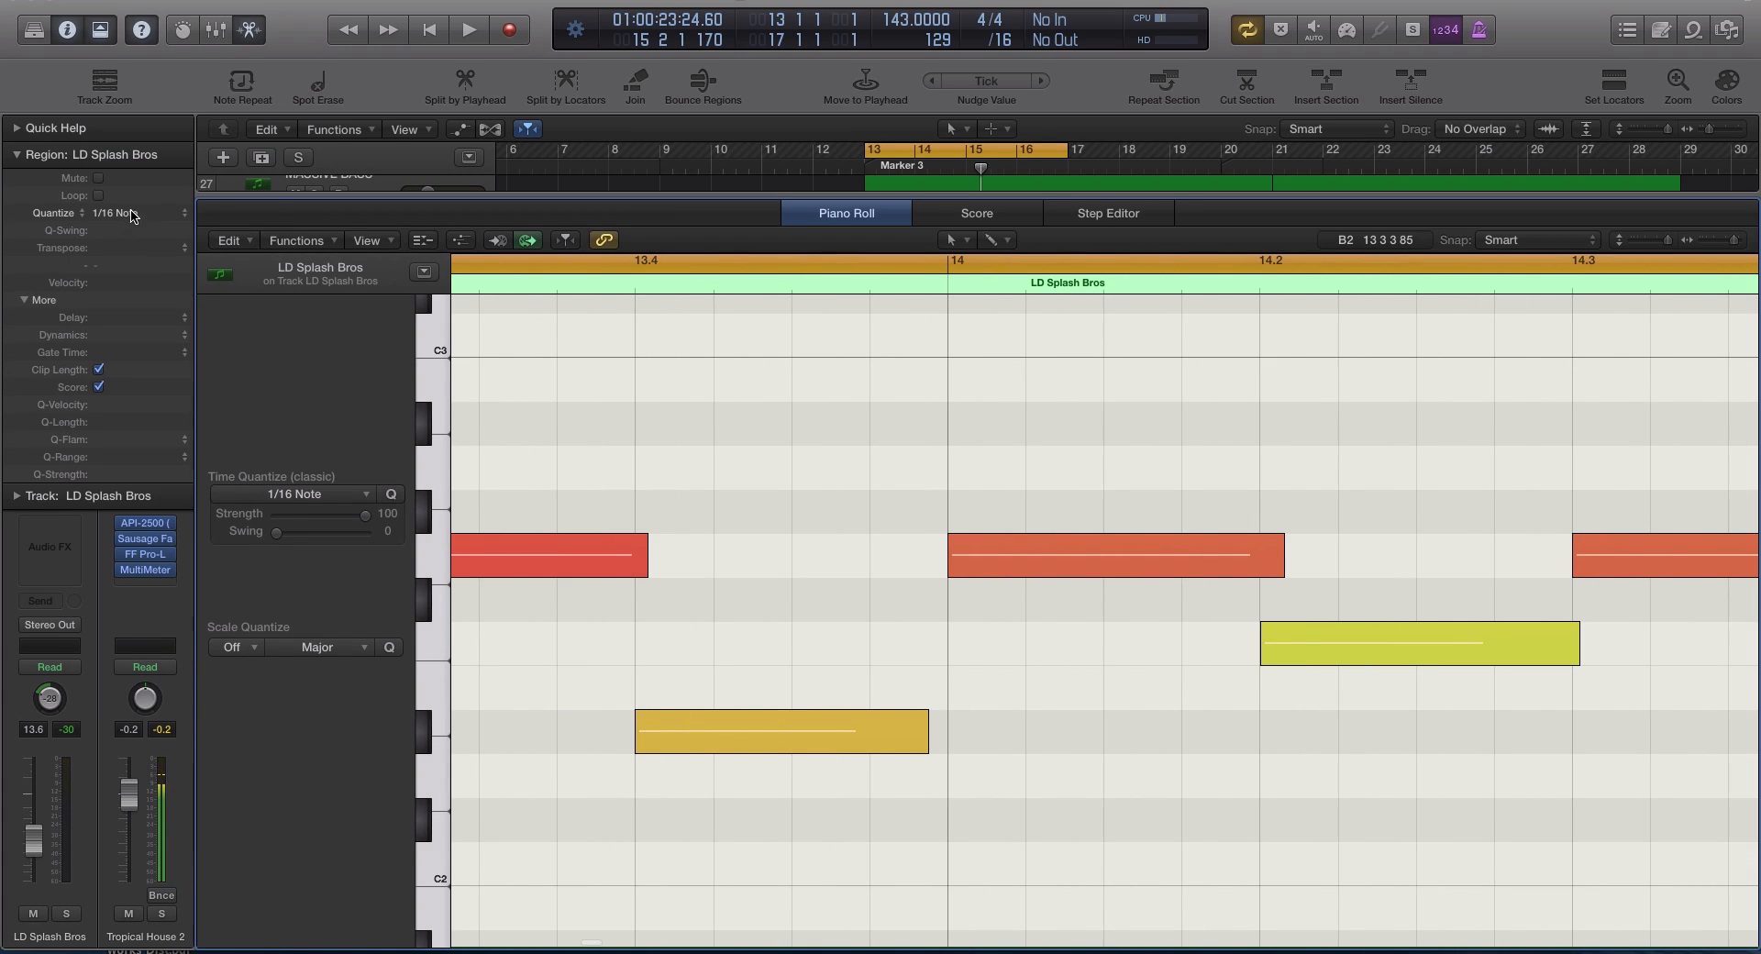
left_click(119, 213)
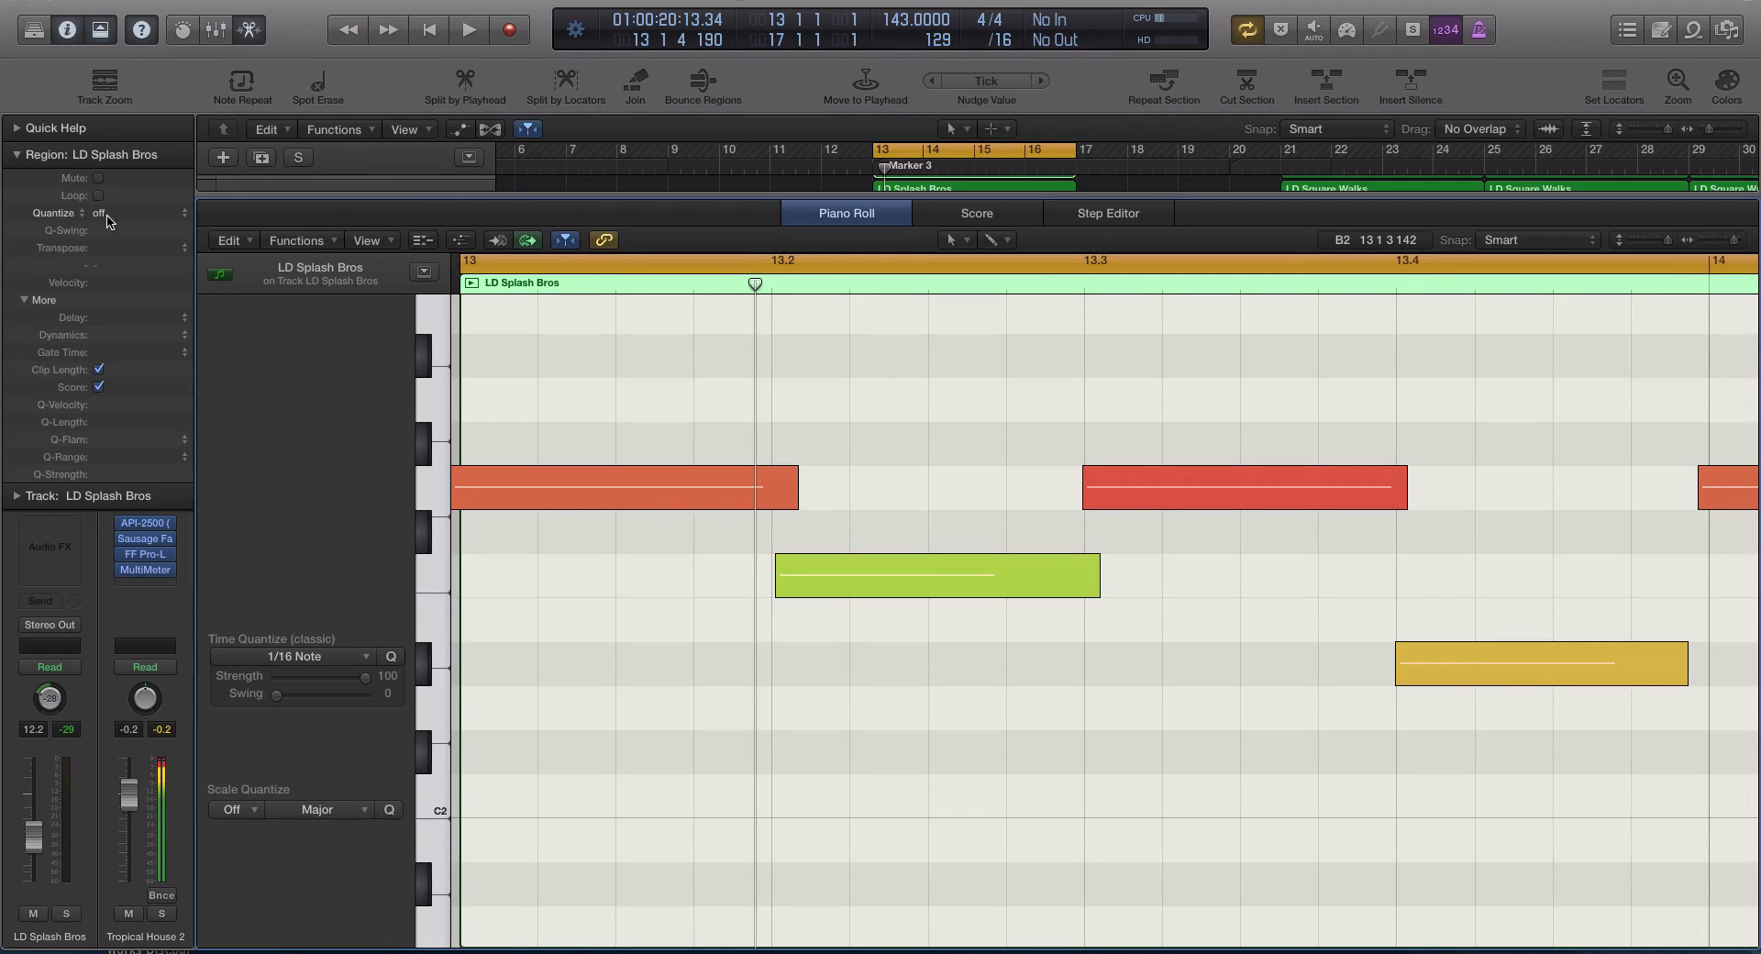
left_click(119, 213)
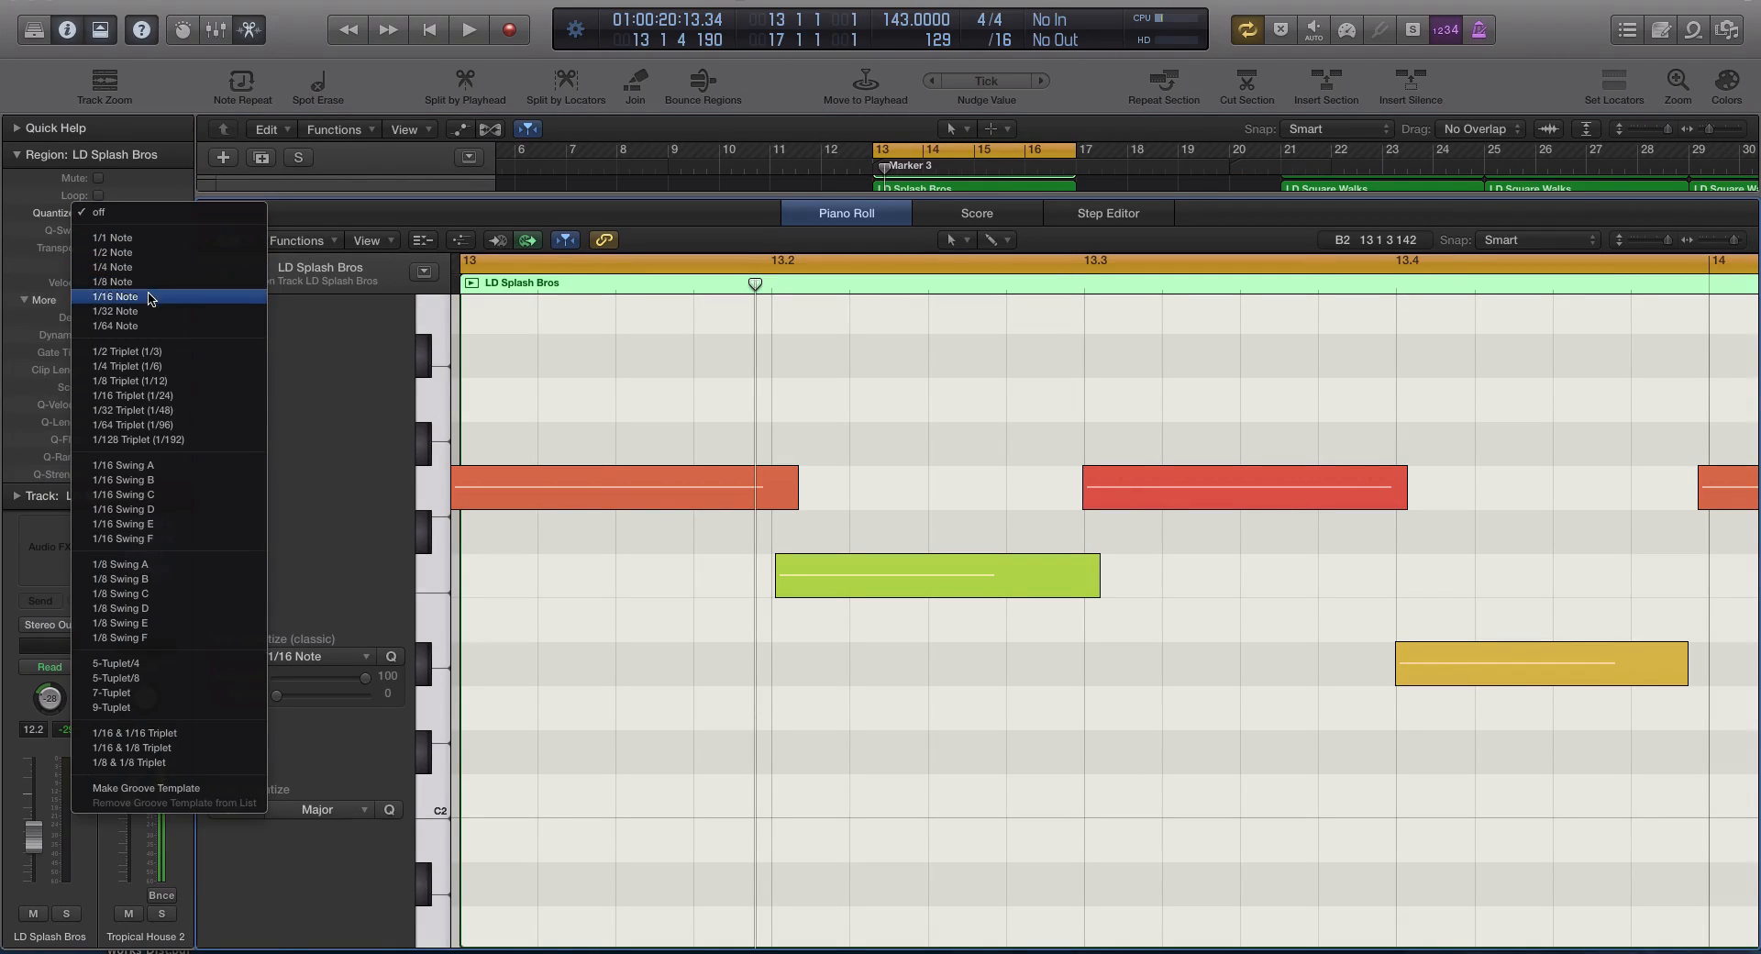
left_click(113, 296)
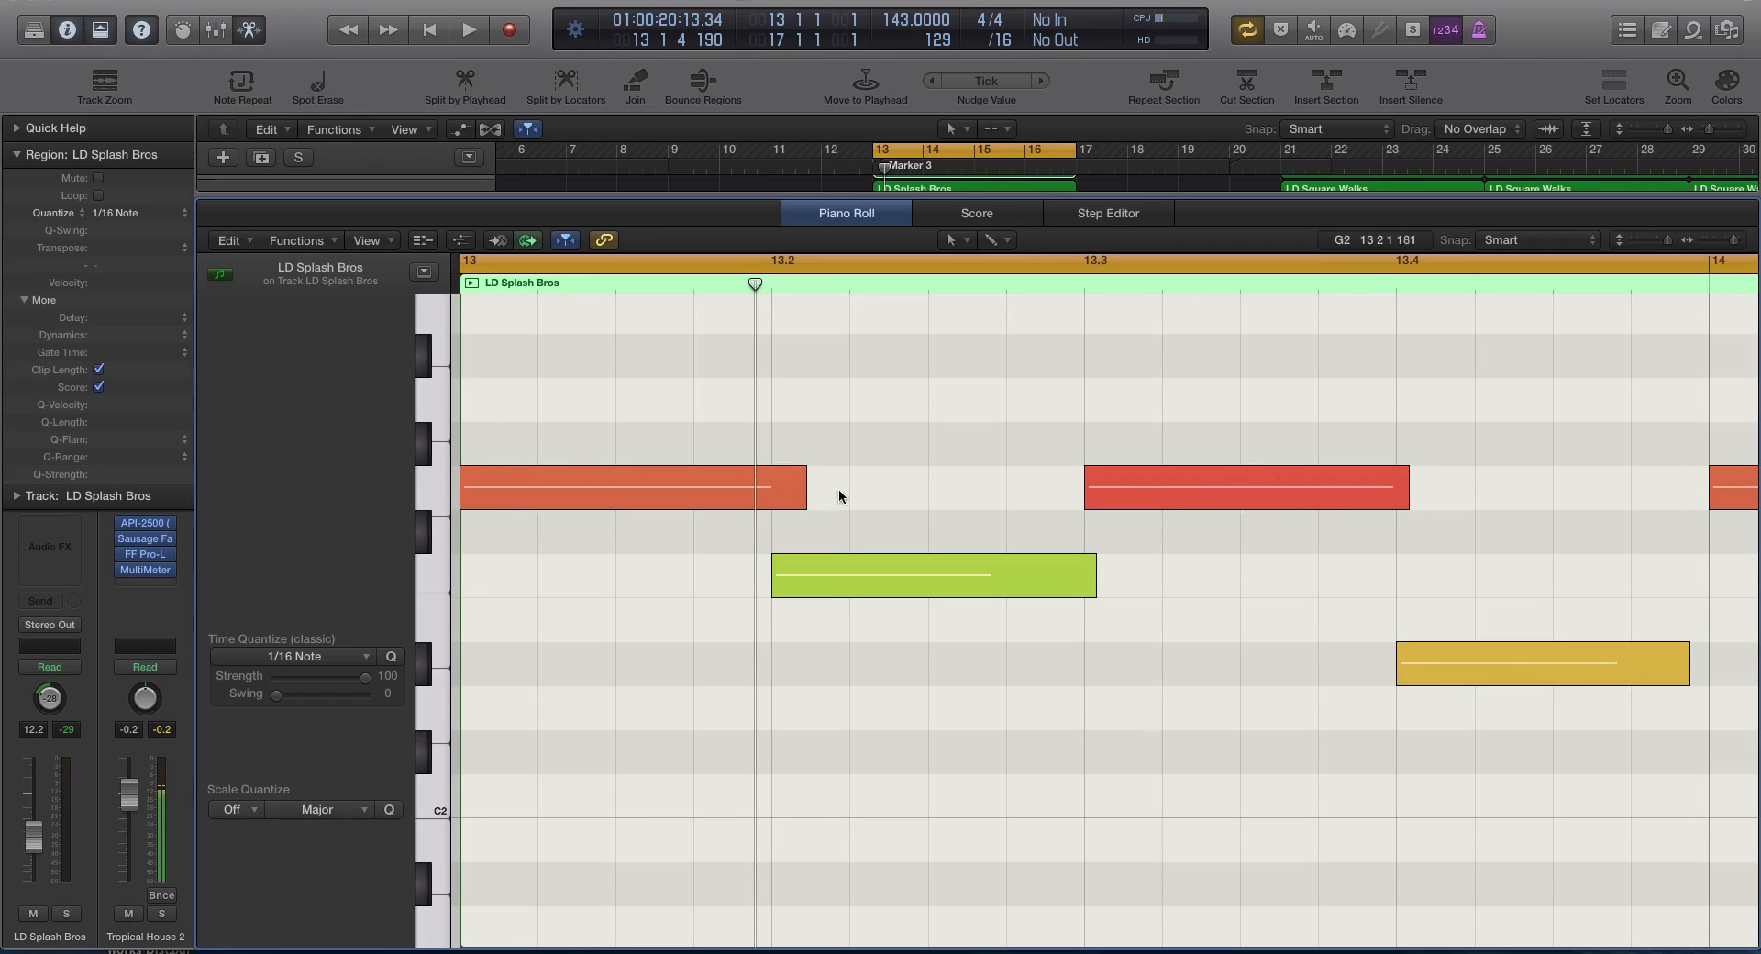
scroll("right", 3)
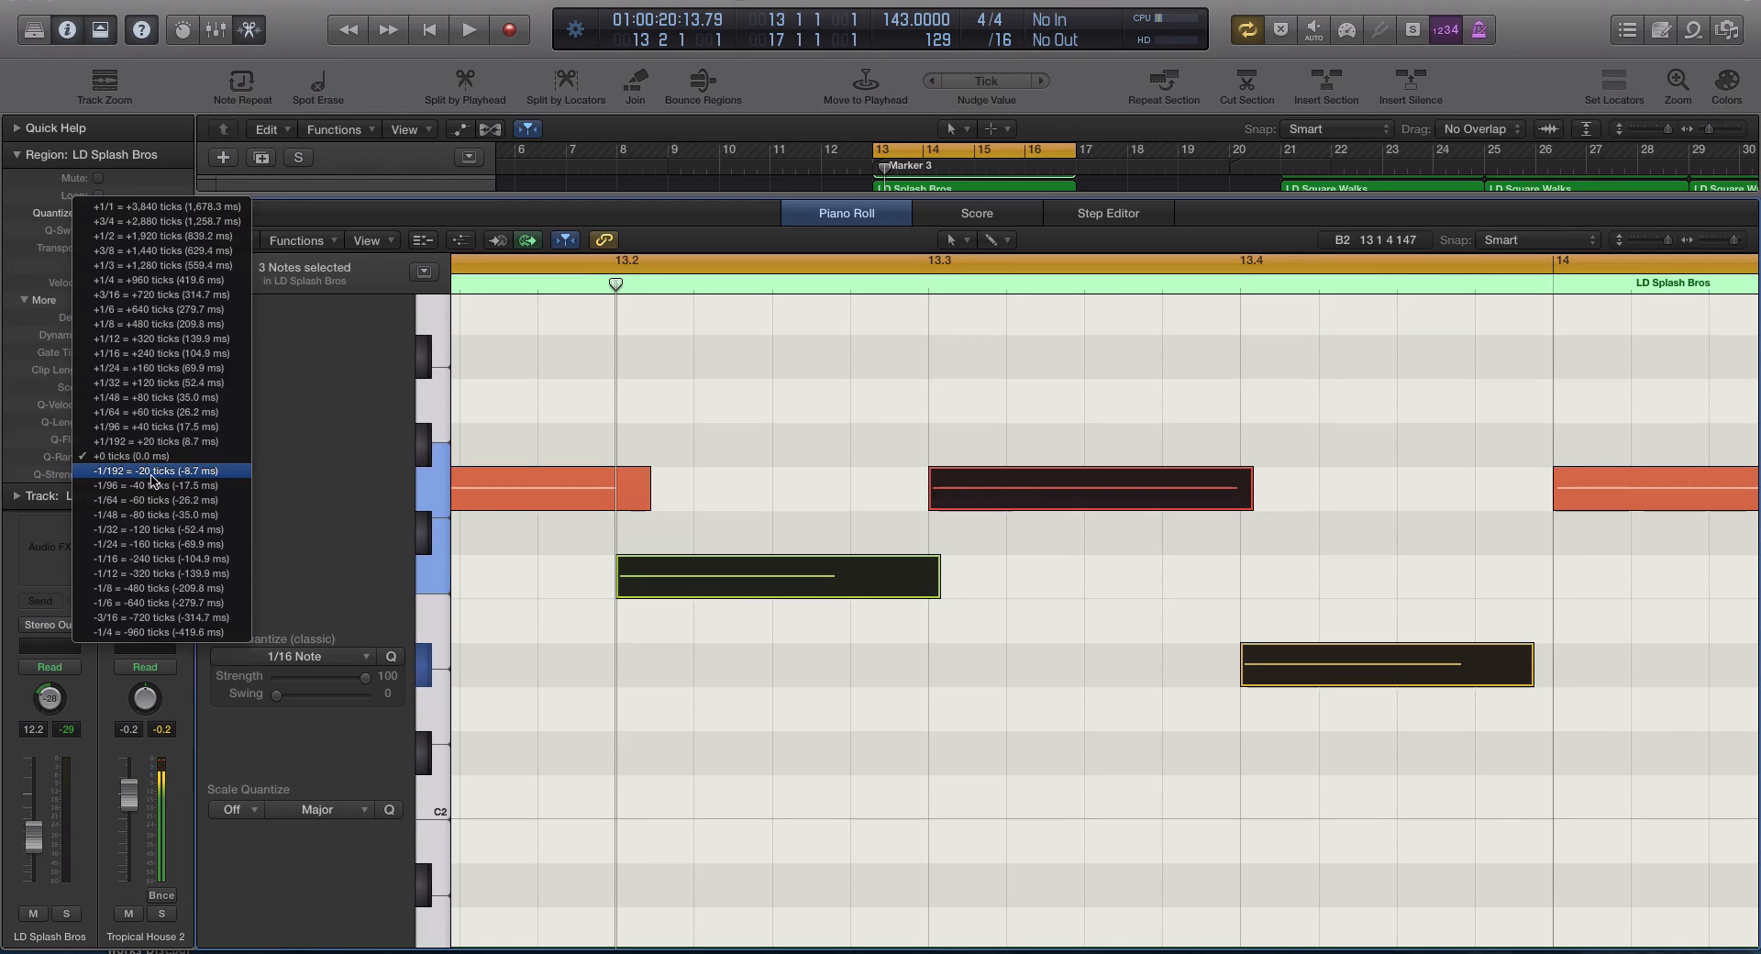
mouse_move(543, 529)
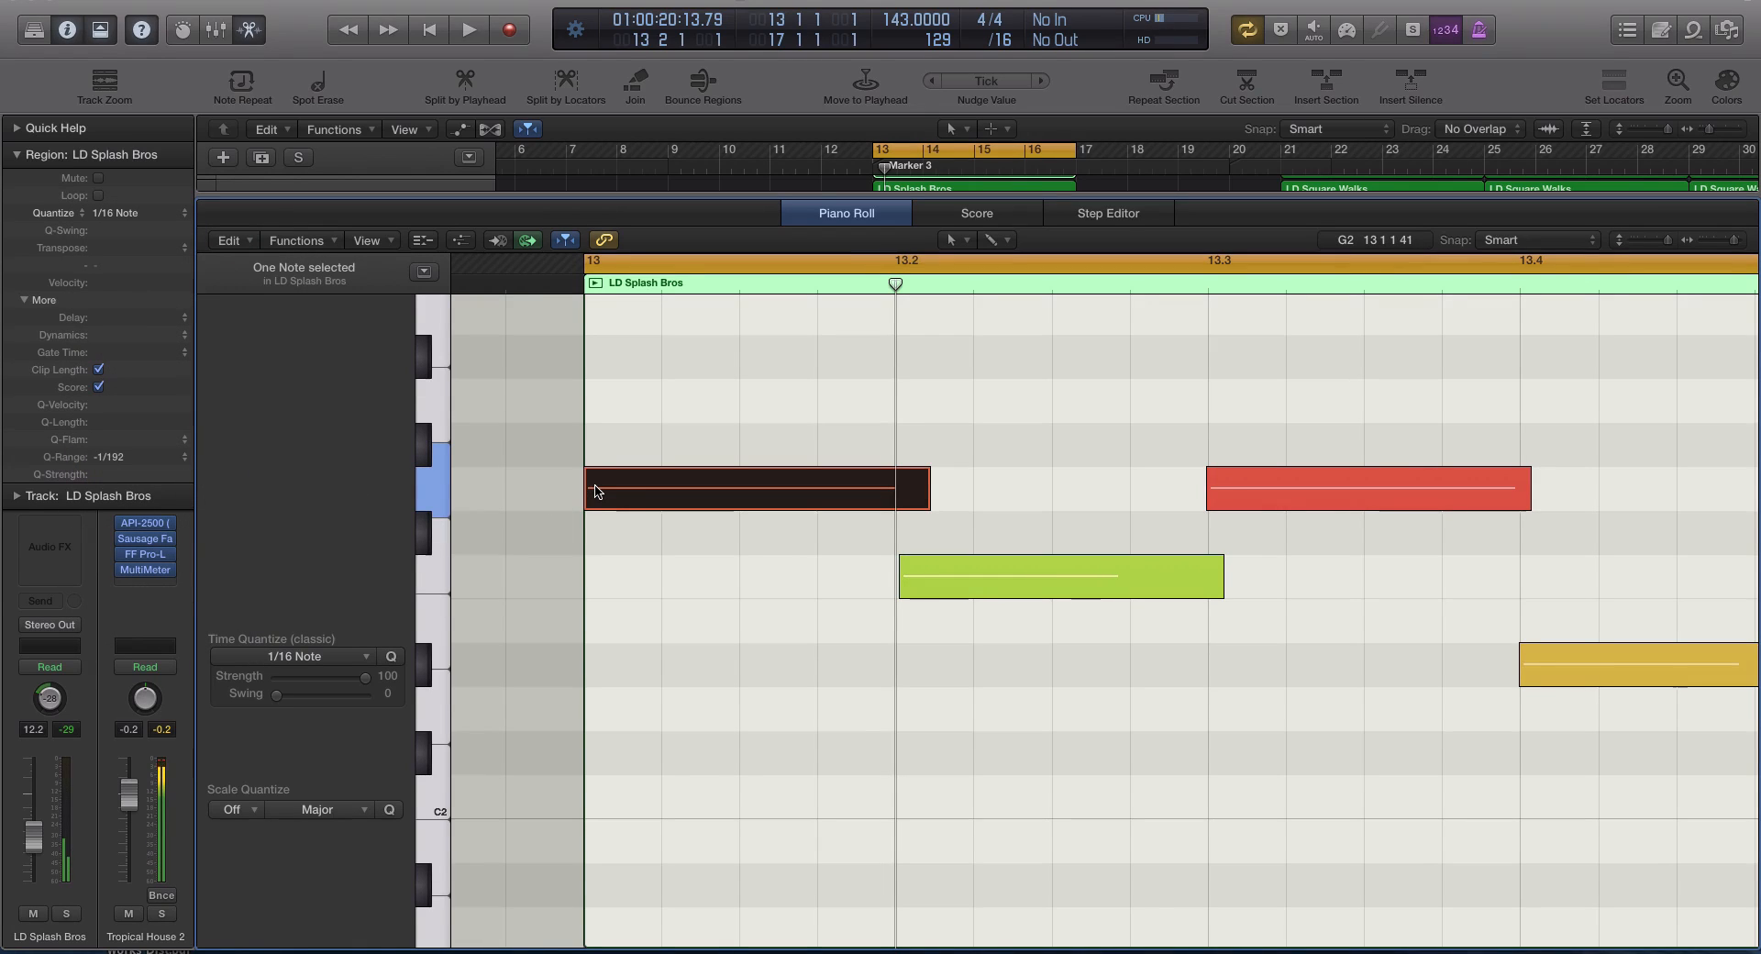
Step: Check the first note, then set the region's Q-Range to -1/192 (-20 ticks)
left_click(1059, 576)
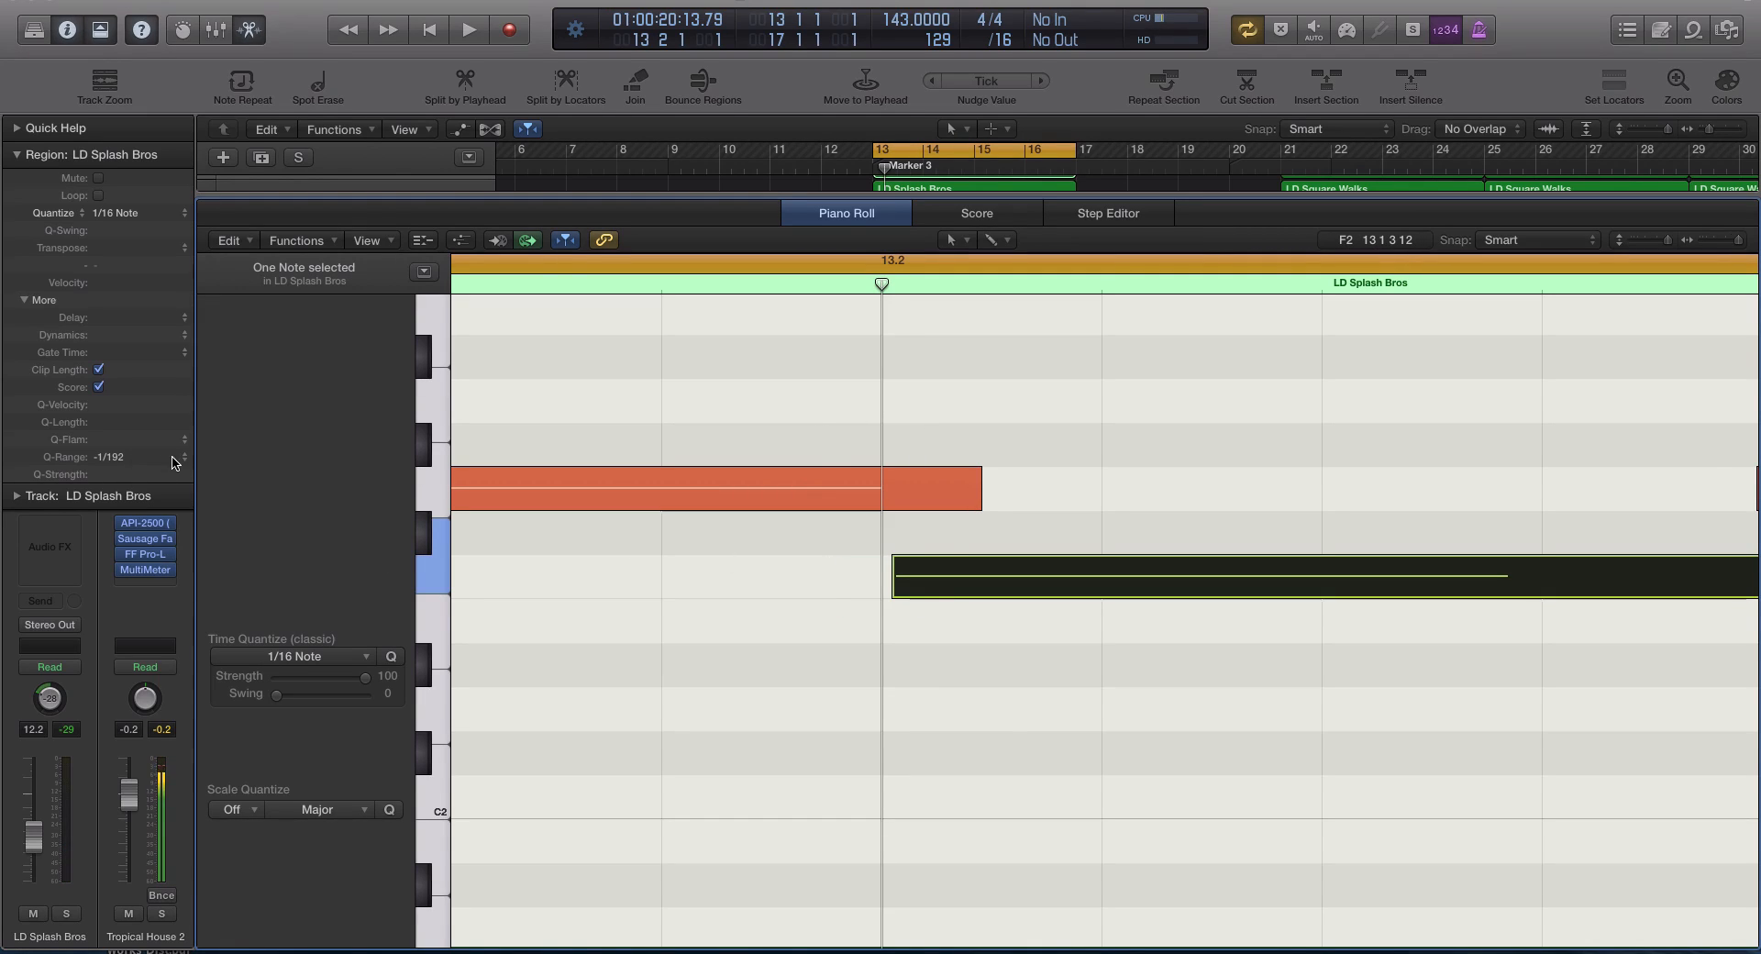
mouse_move(114, 458)
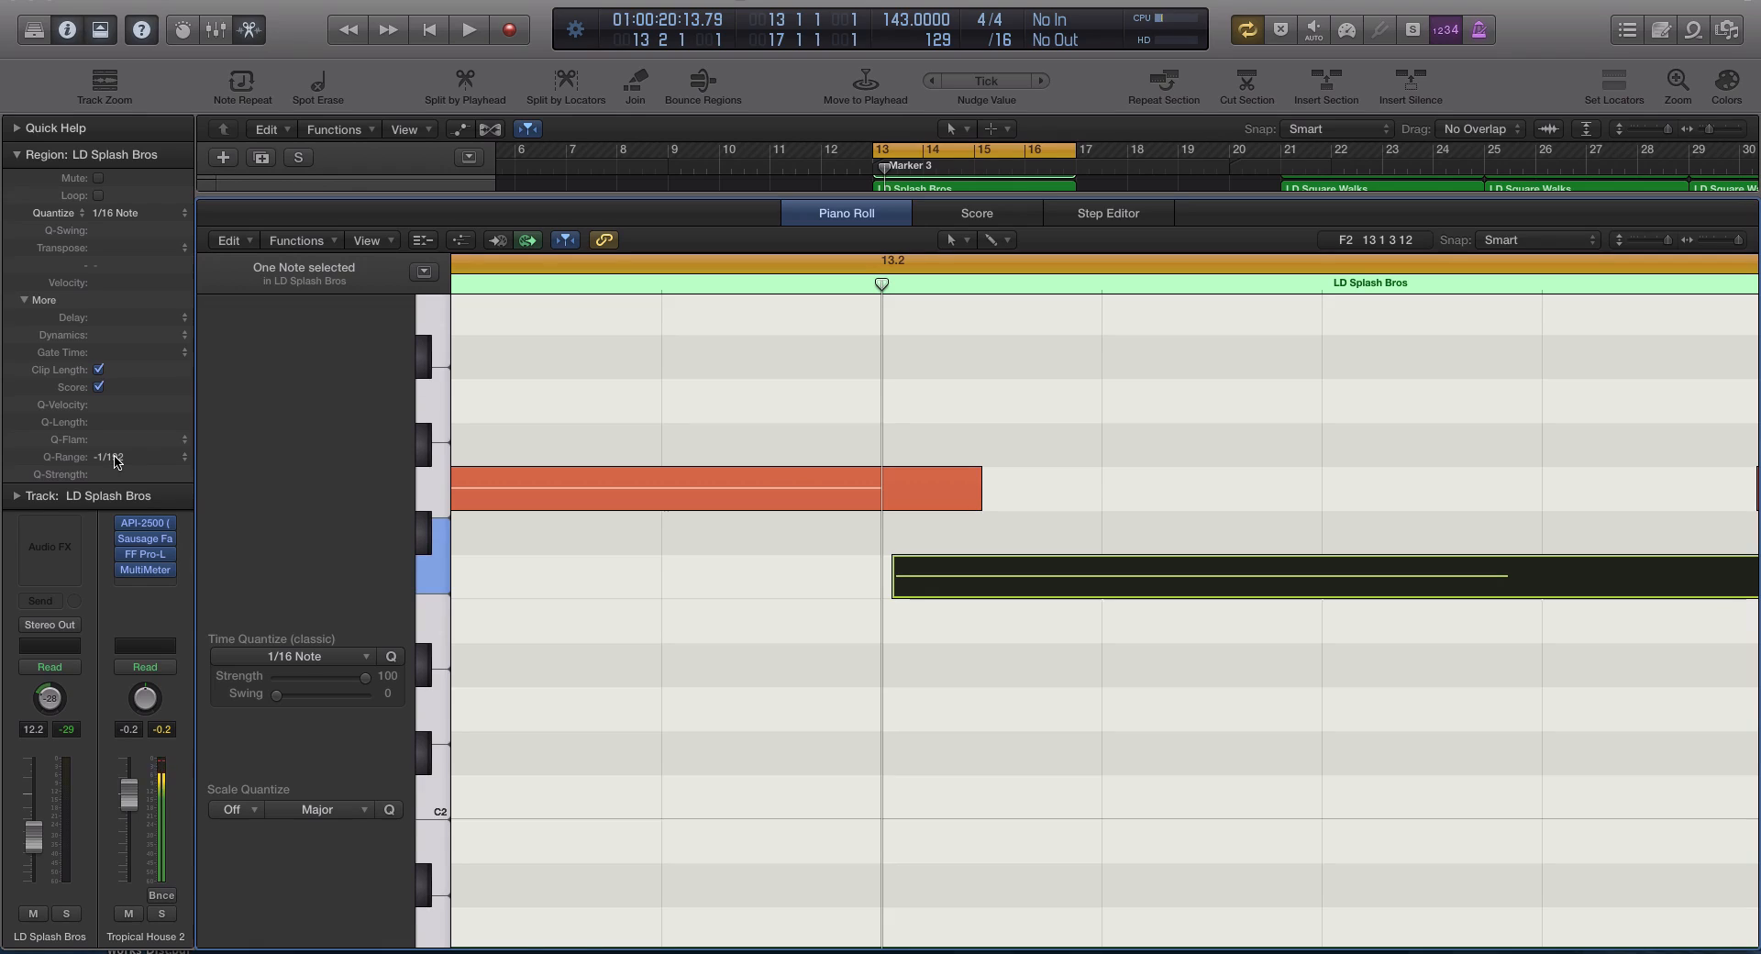
mouse_move(115, 457)
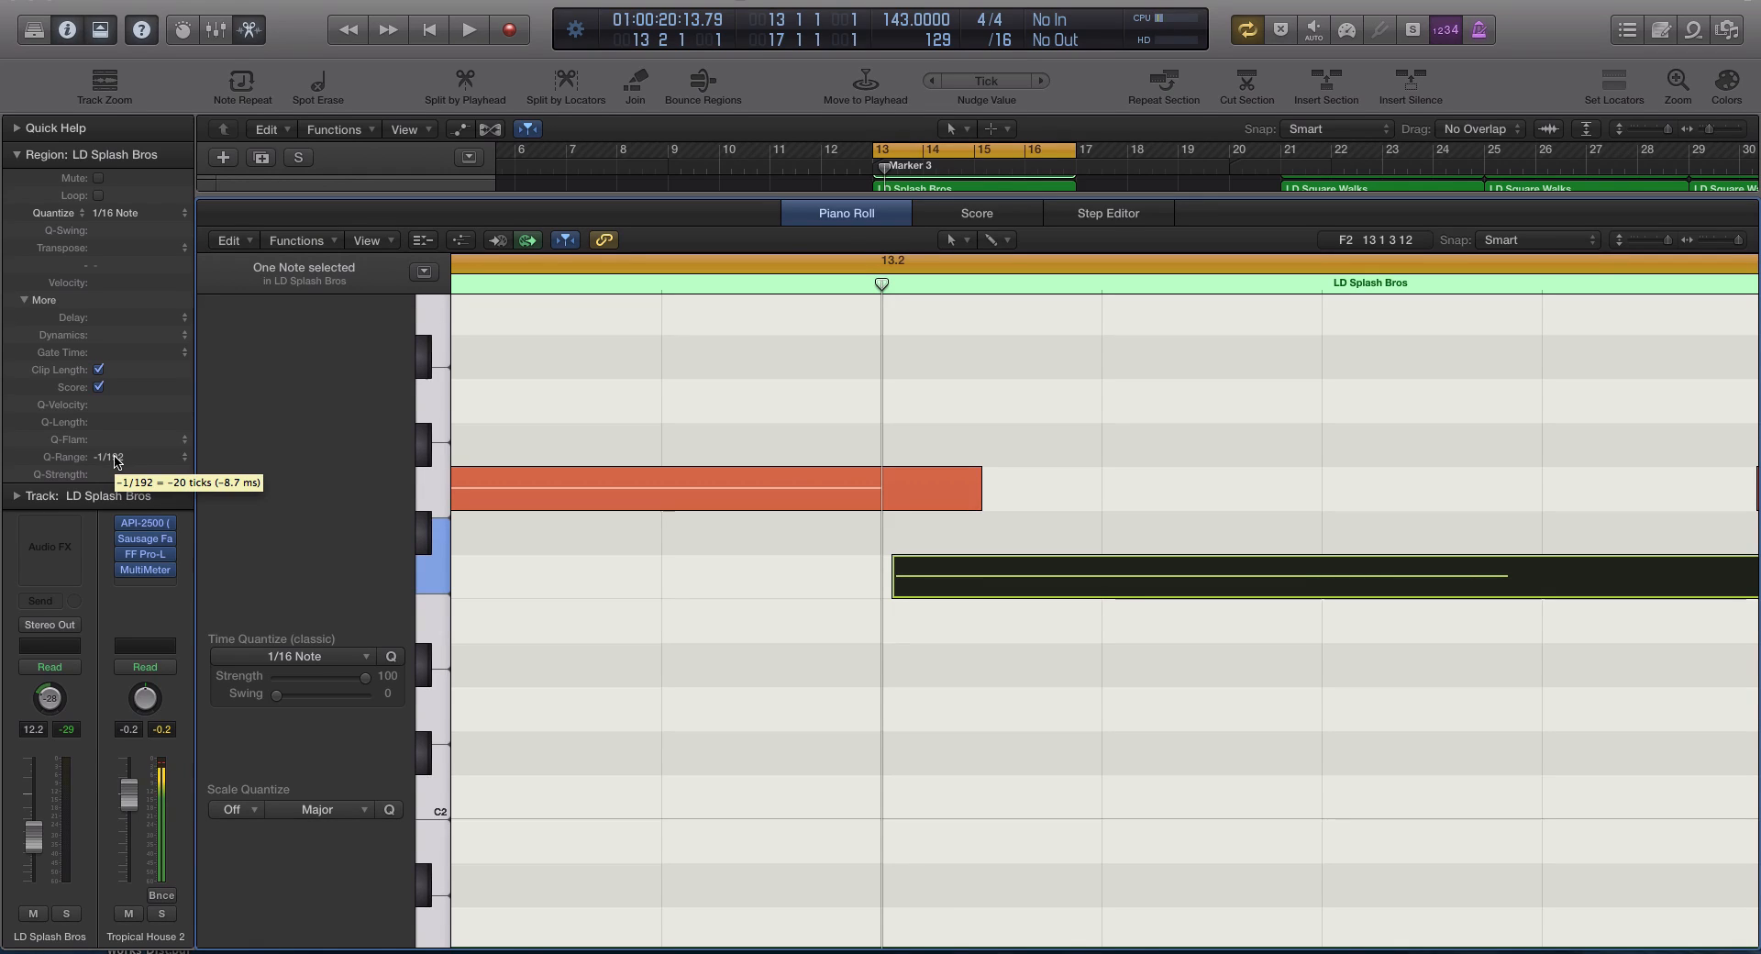
left_click(129, 458)
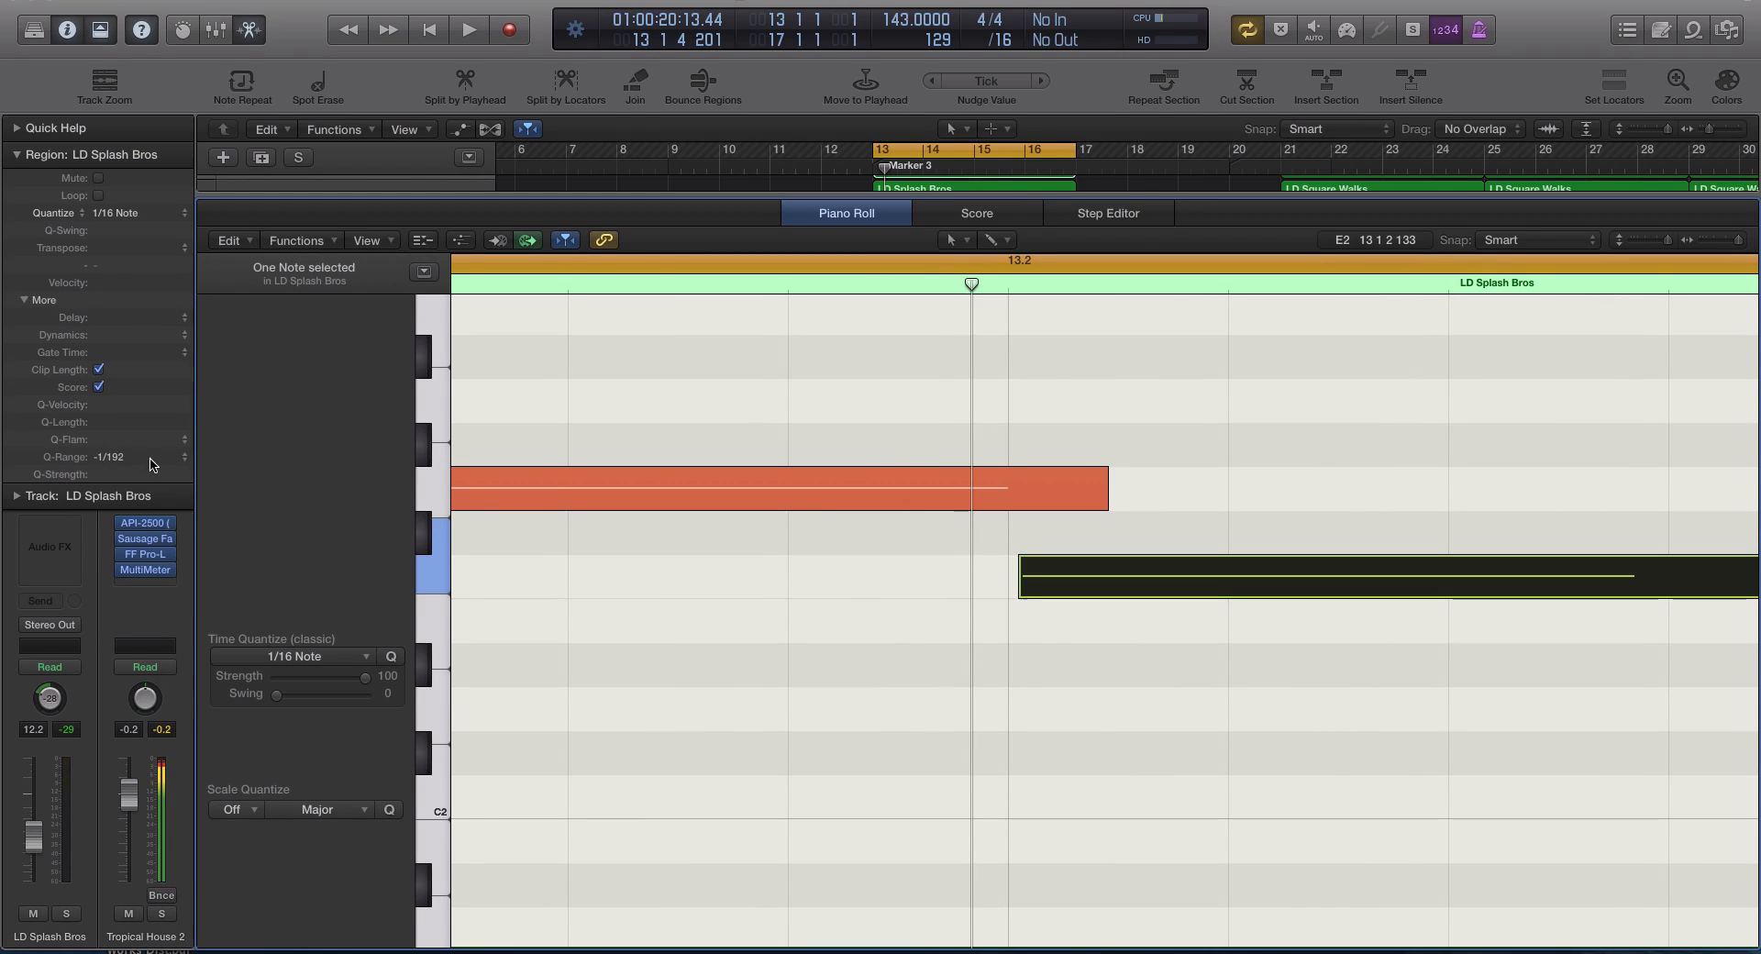
left_click(138, 457)
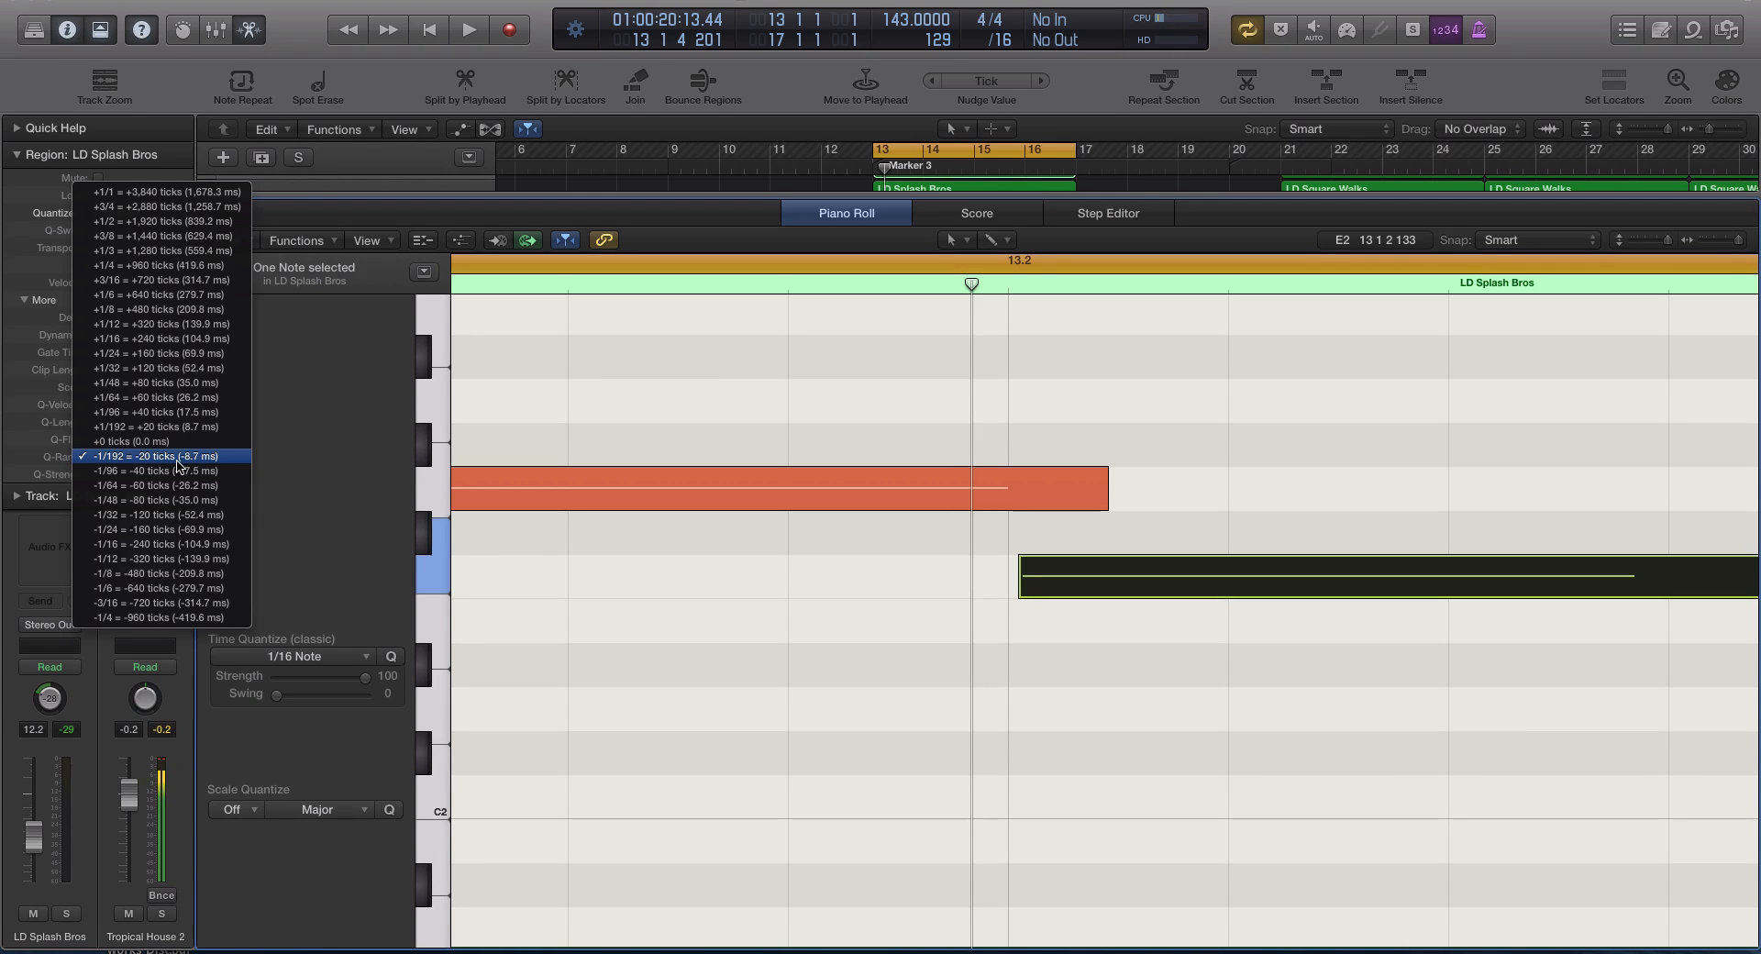
left_click(151, 456)
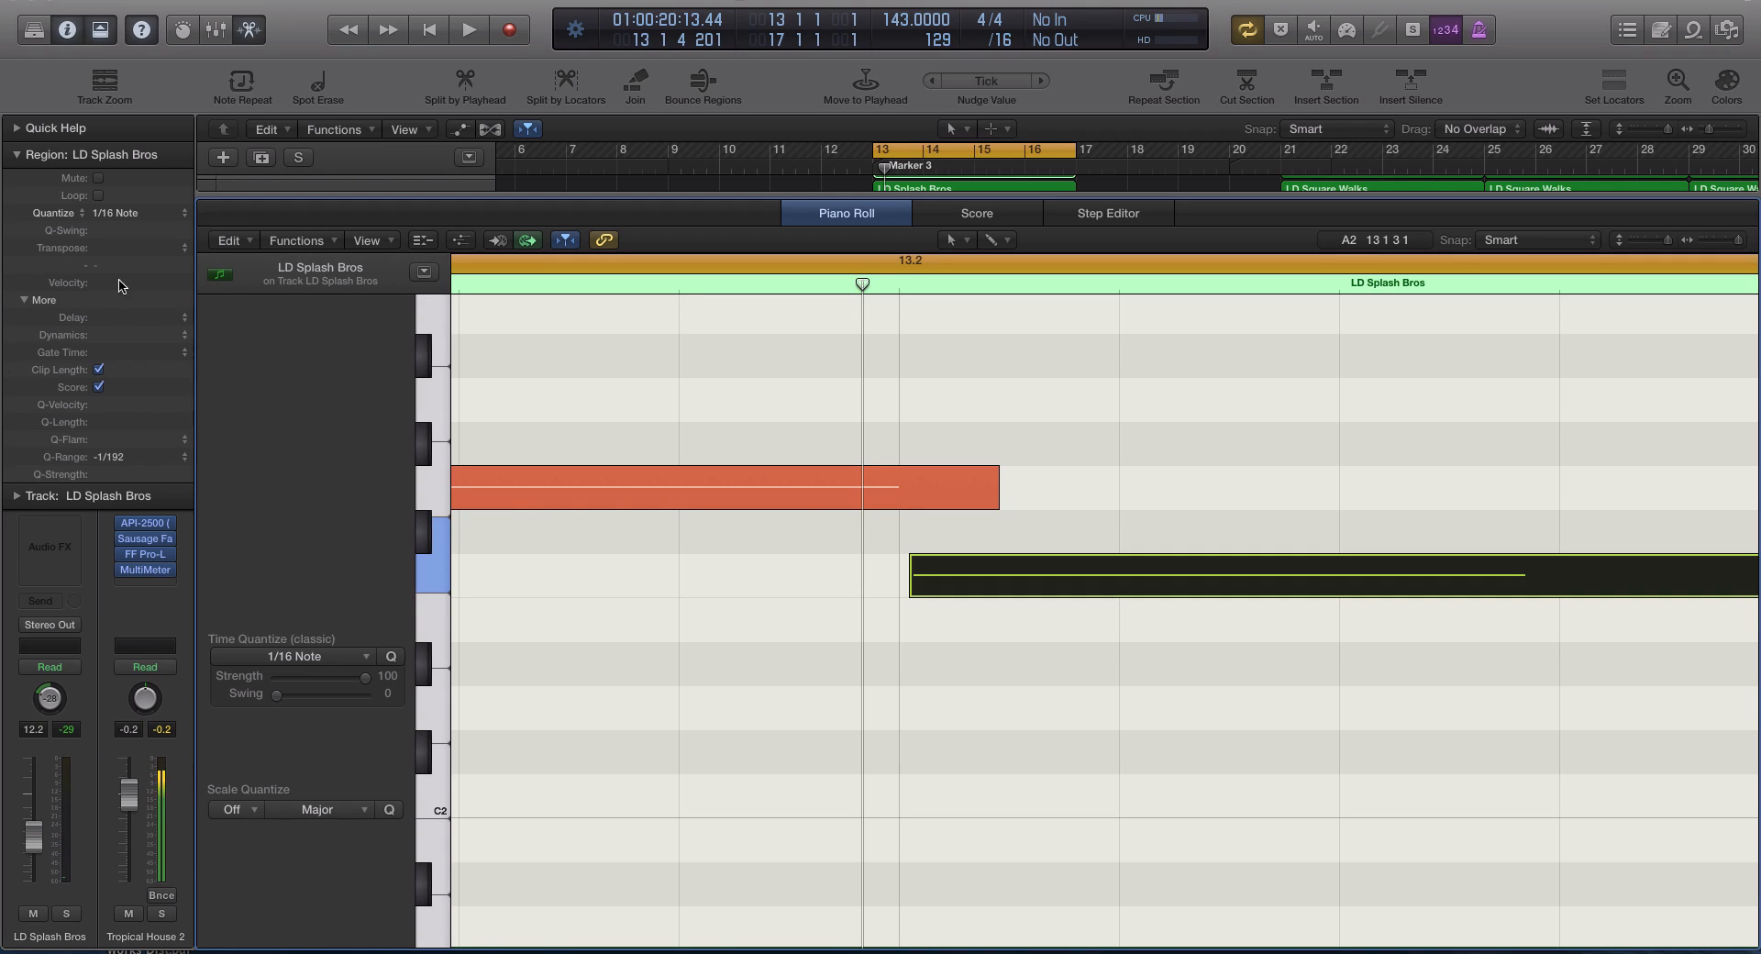
mouse_move(92, 442)
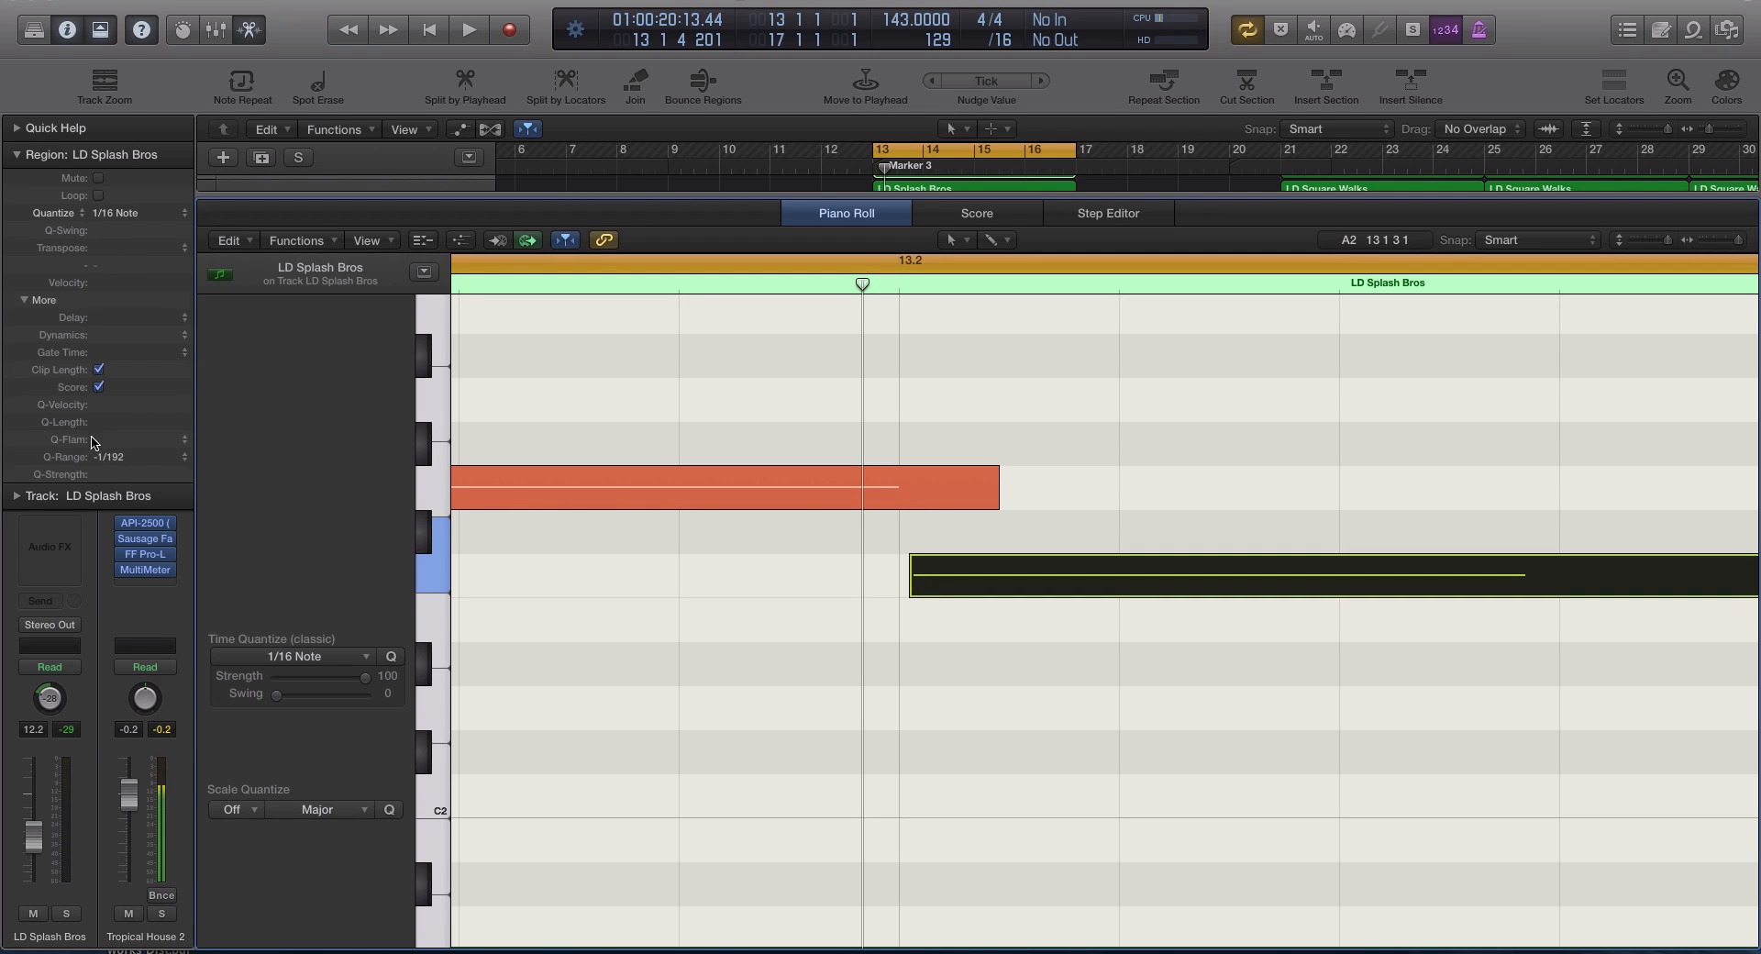
mouse_move(186, 454)
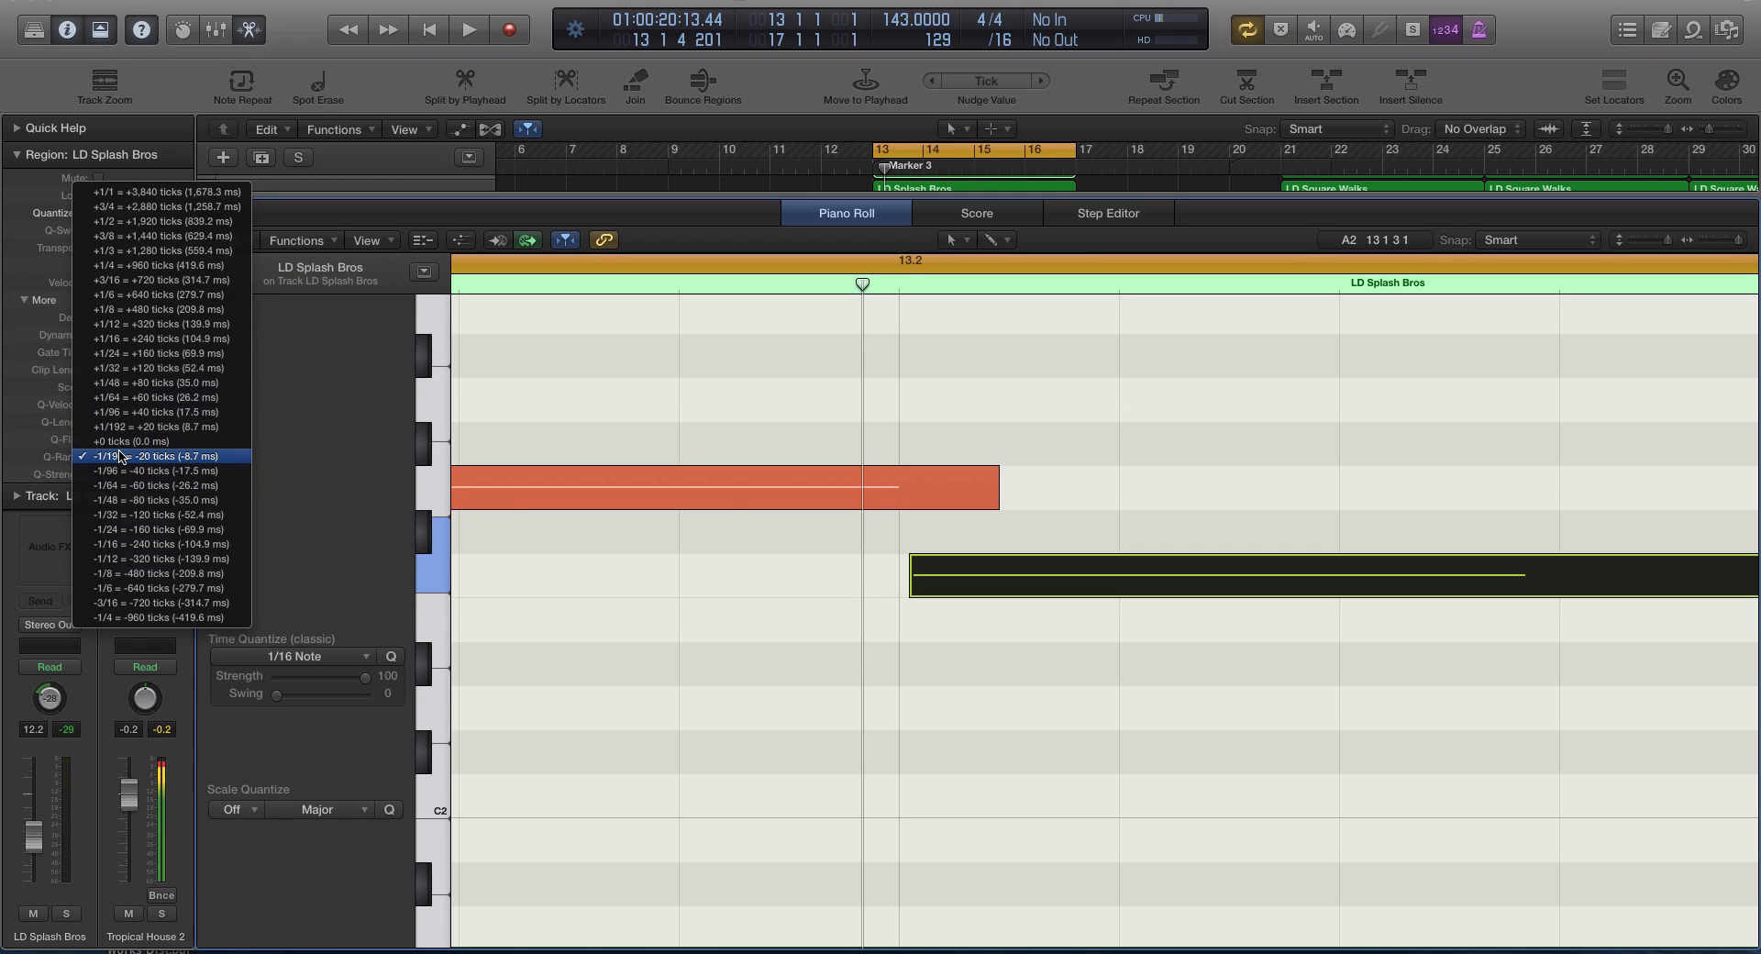
left_click(147, 441)
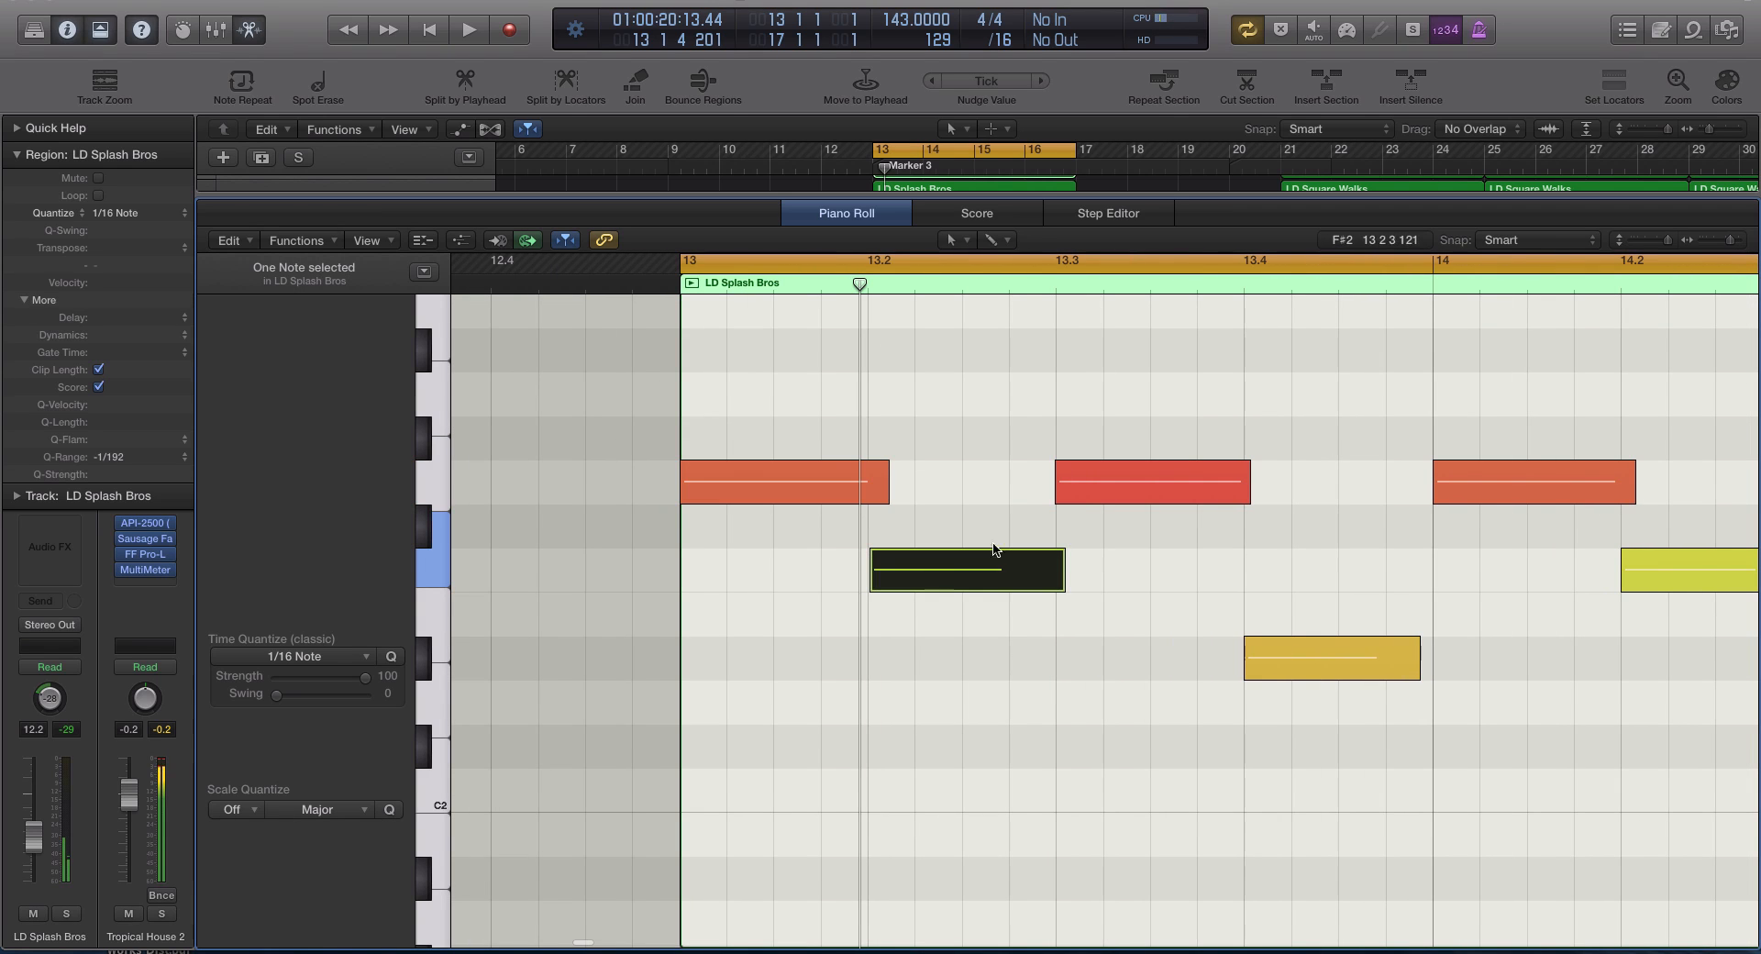
left_click(1331, 658)
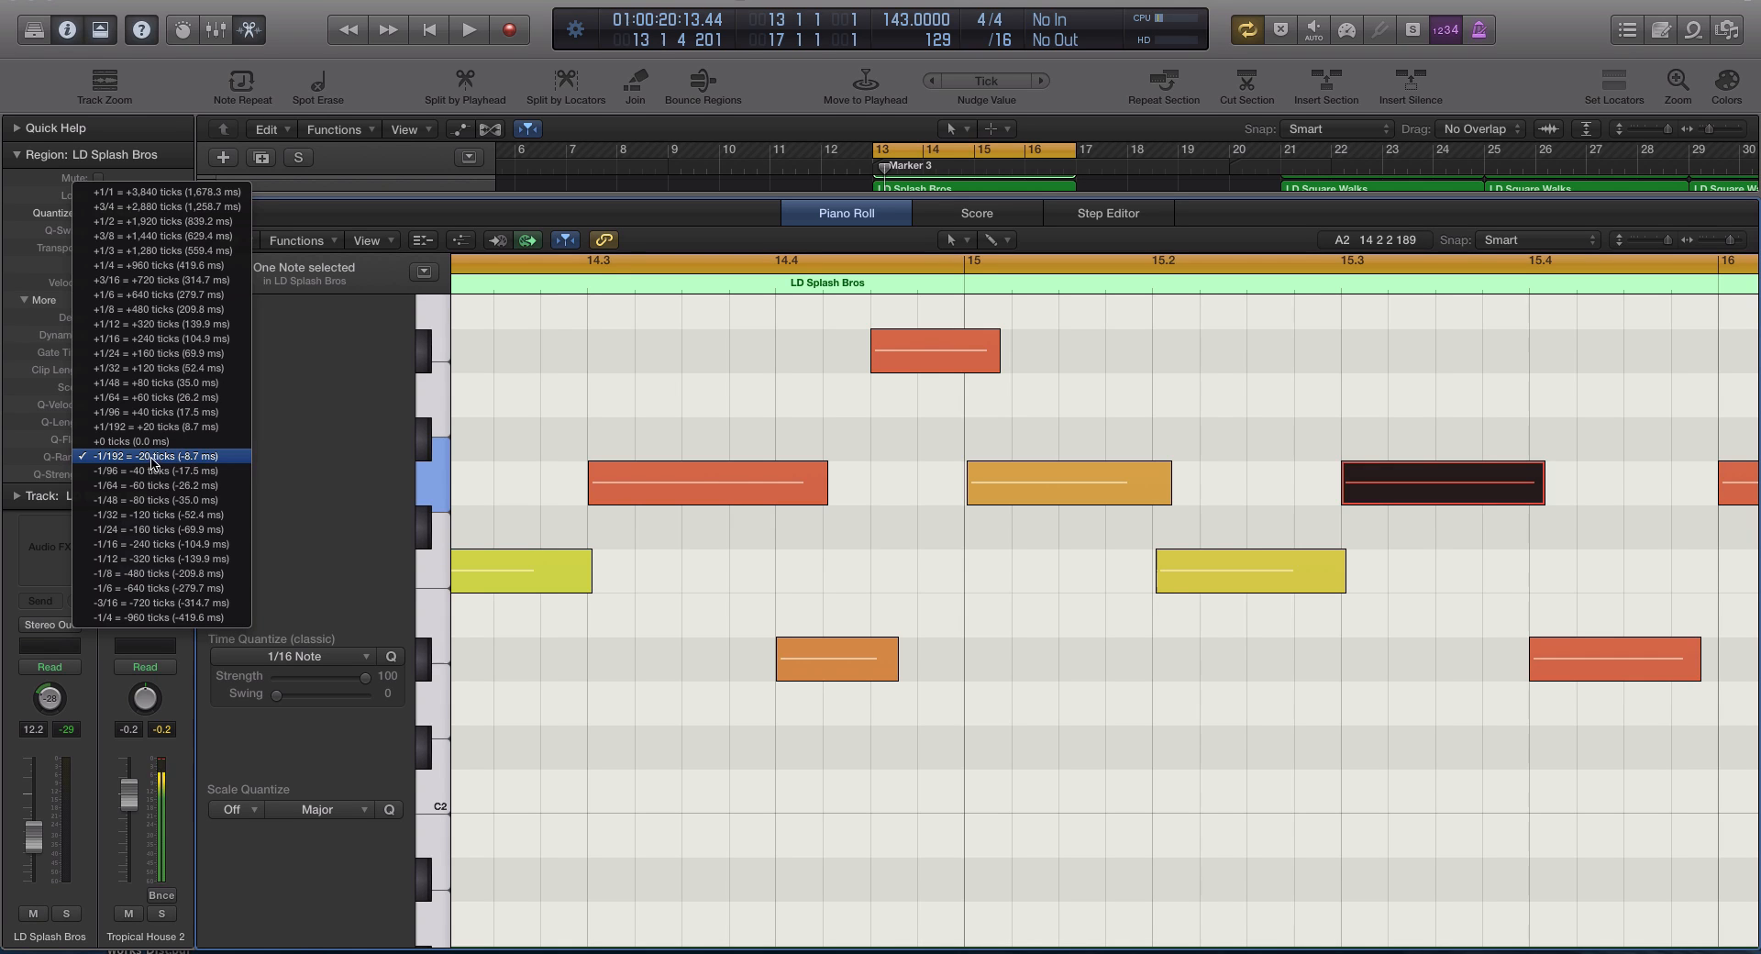
left_click(163, 456)
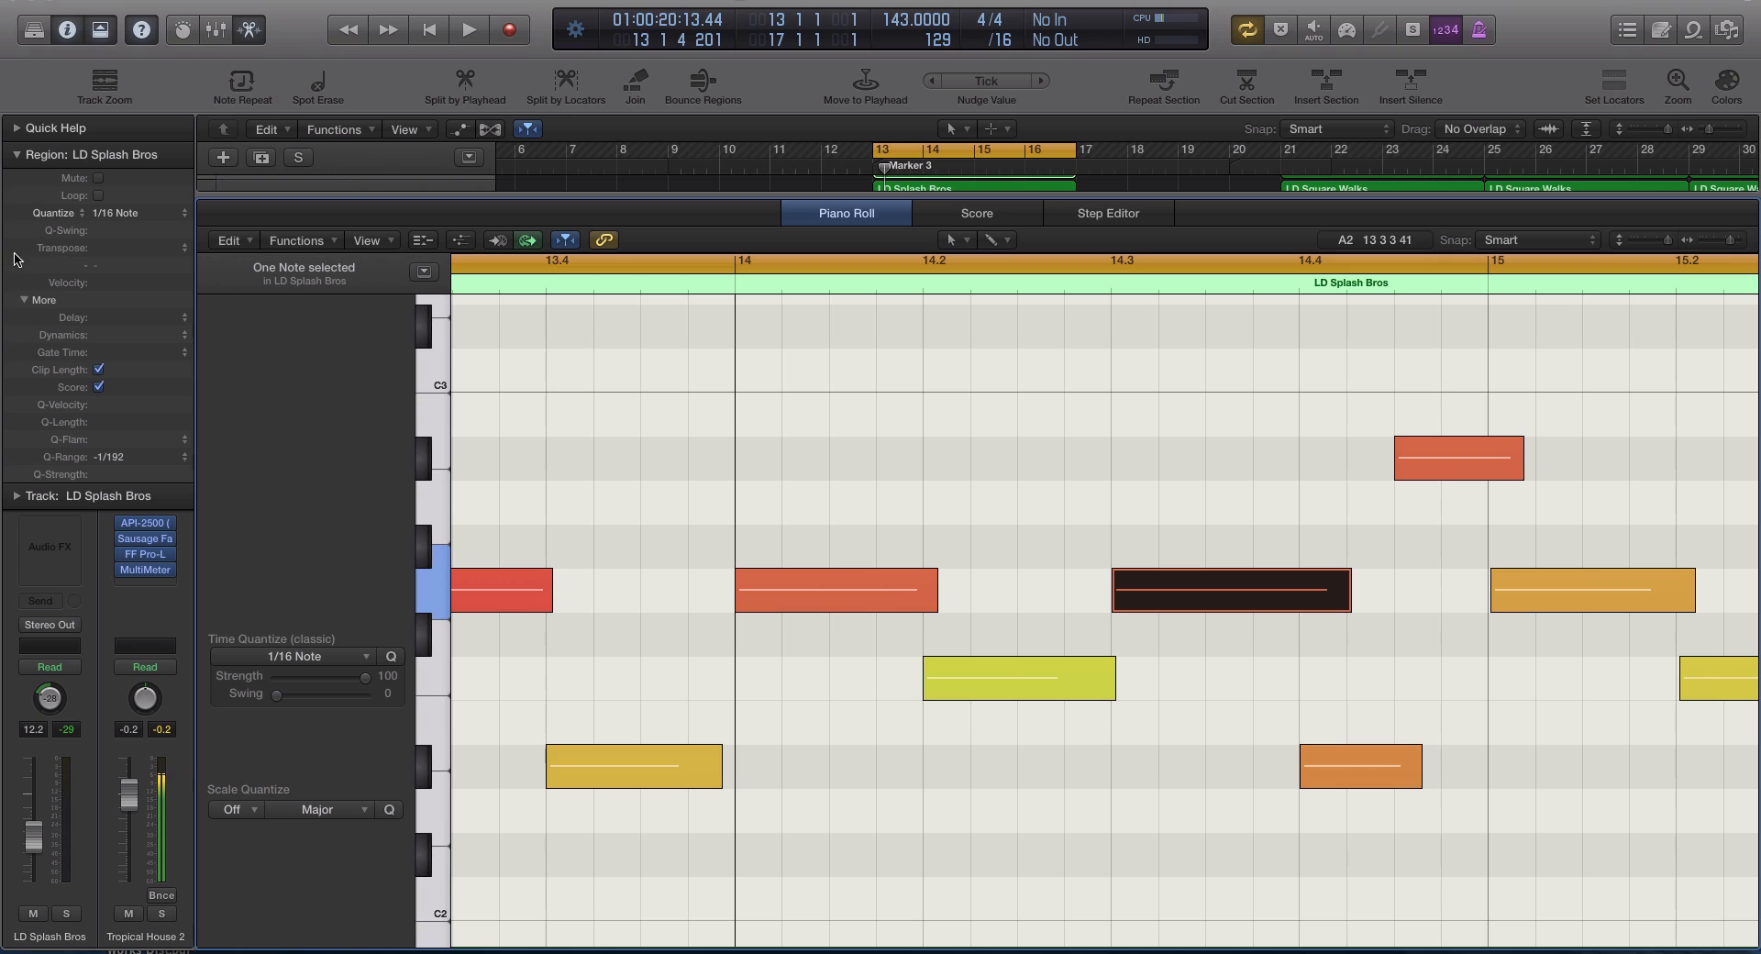
mouse_move(23, 87)
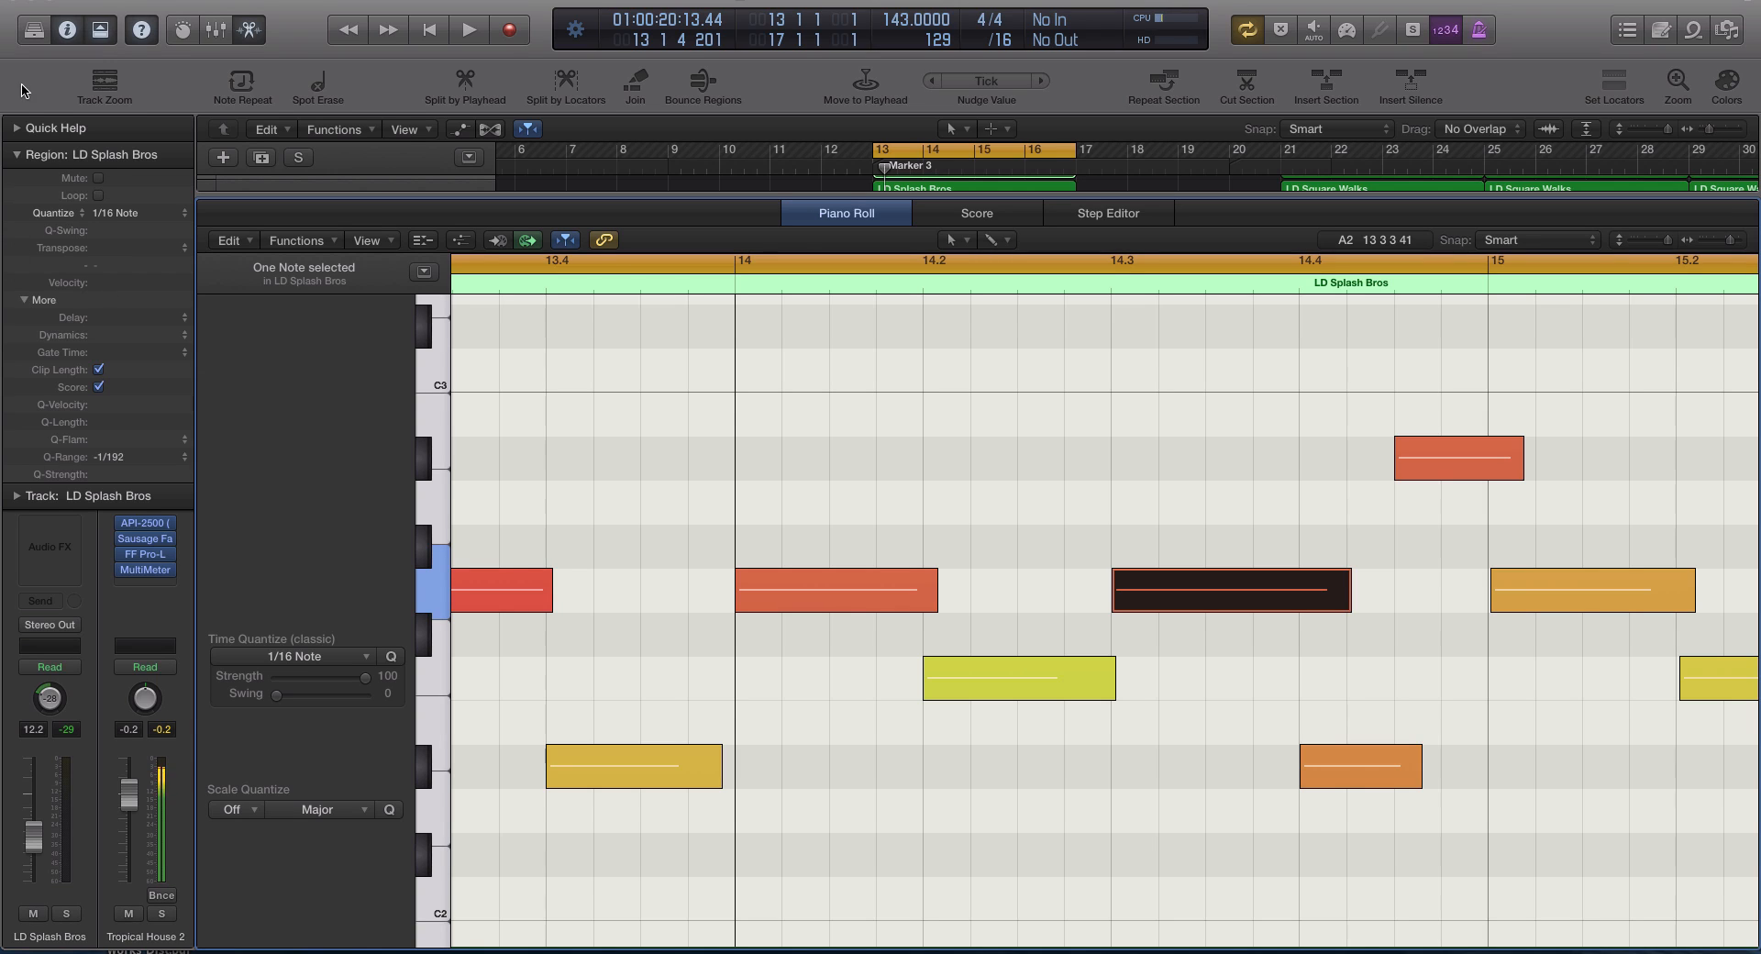
mouse_move(340, 96)
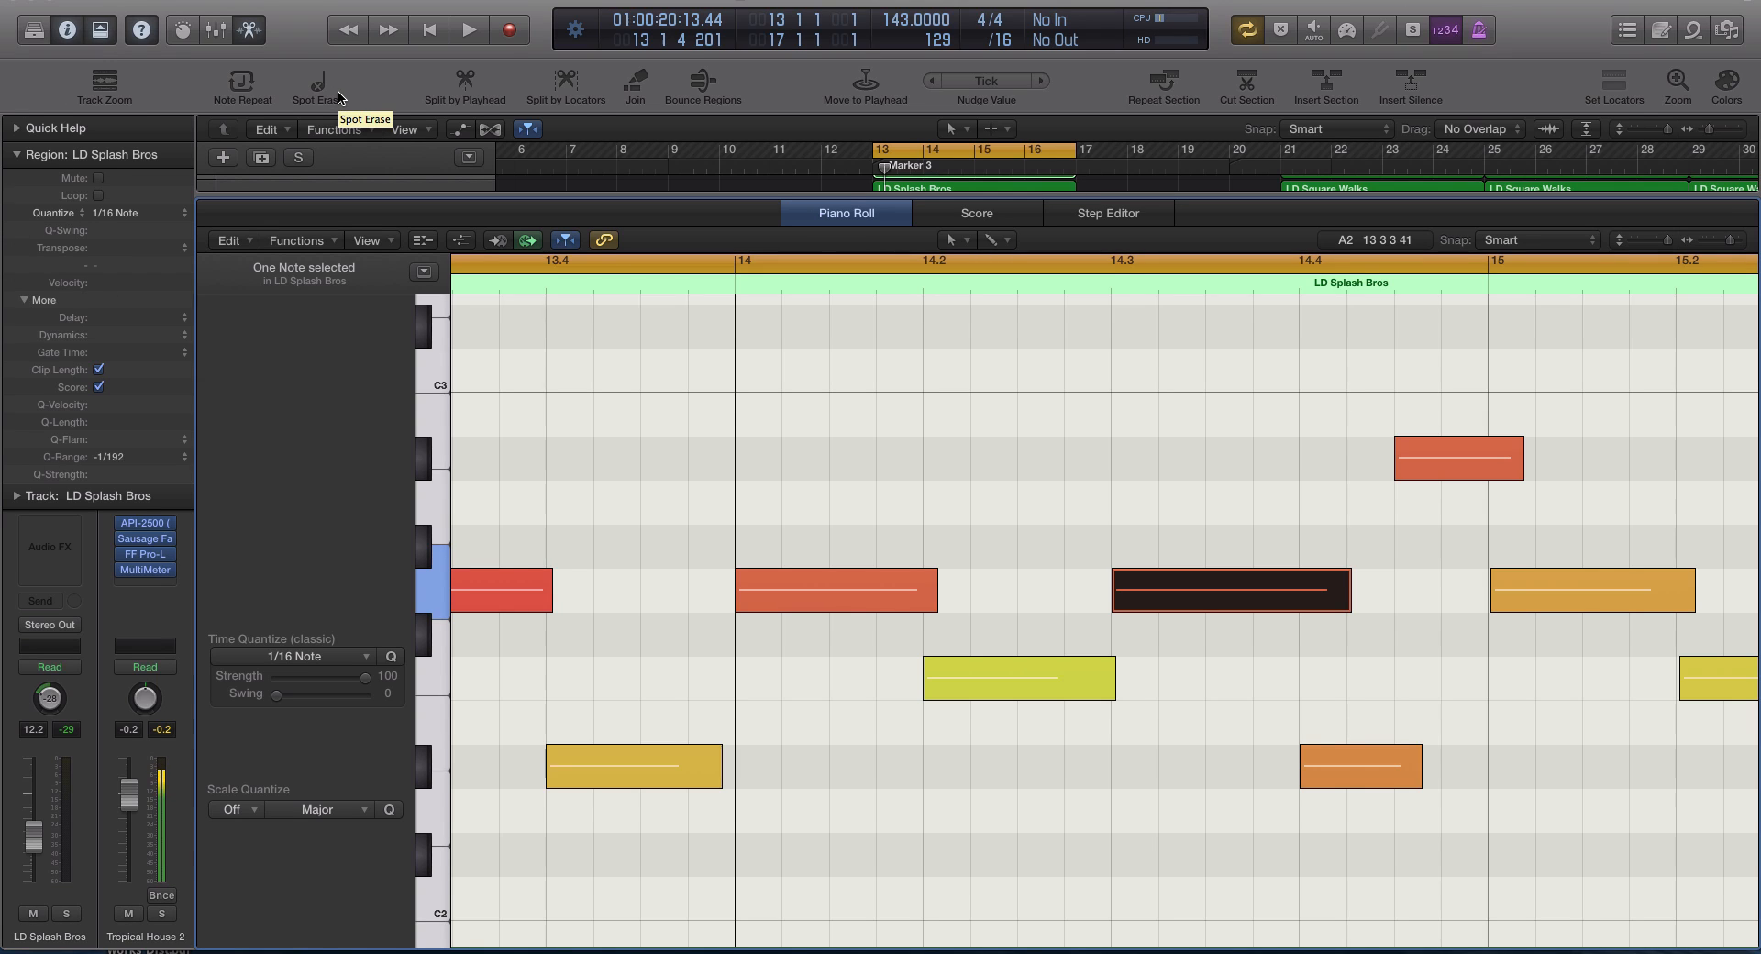